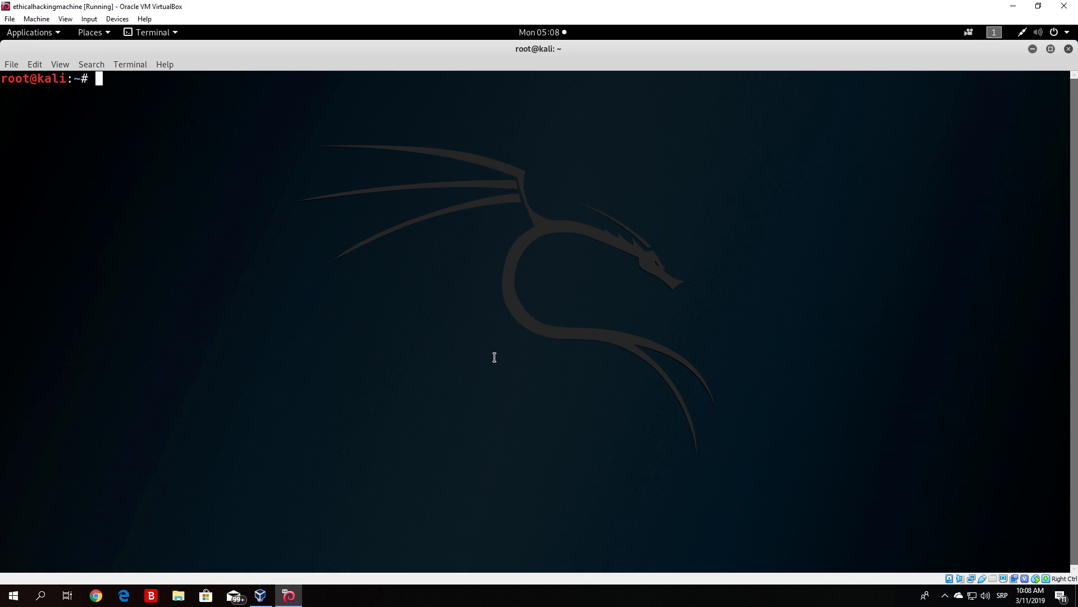
Step: Run bare ettercap in the terminal, getting the 'Please select an User Interface' message
type("et")
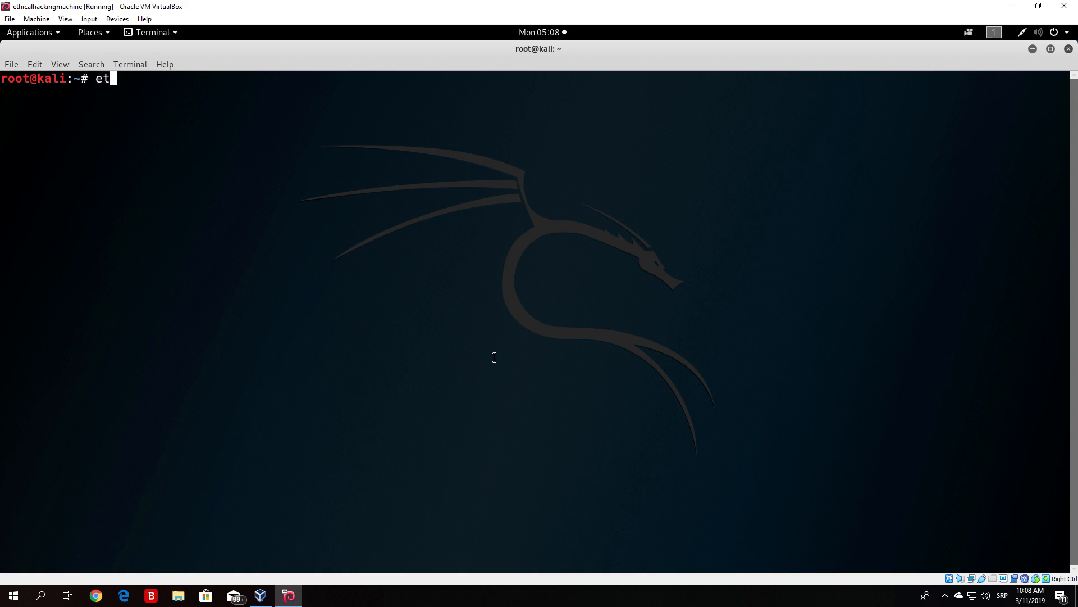
type("tercap")
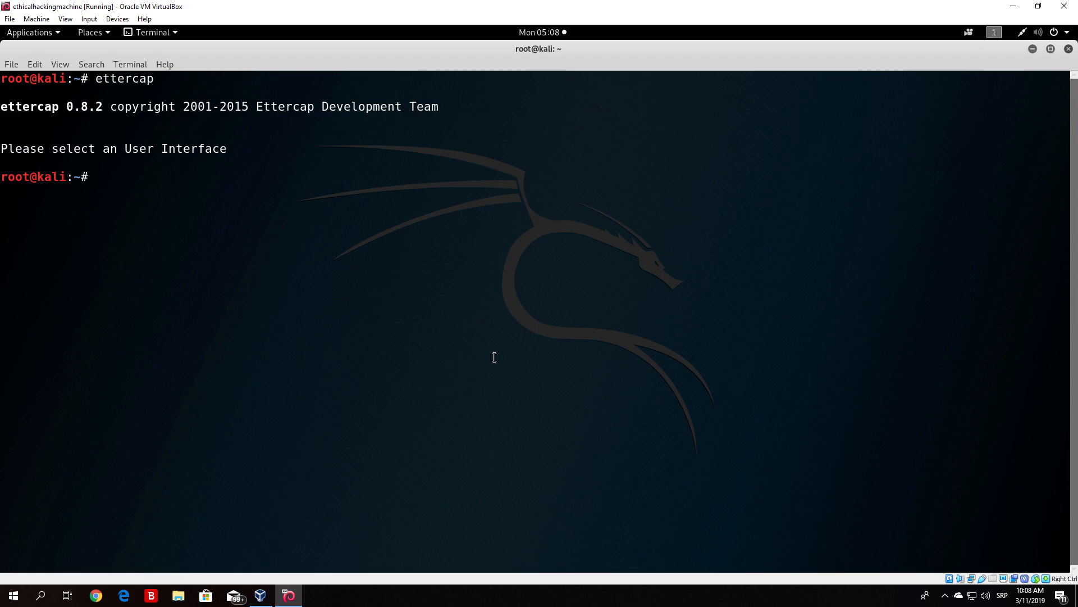
mouse_move(499, 354)
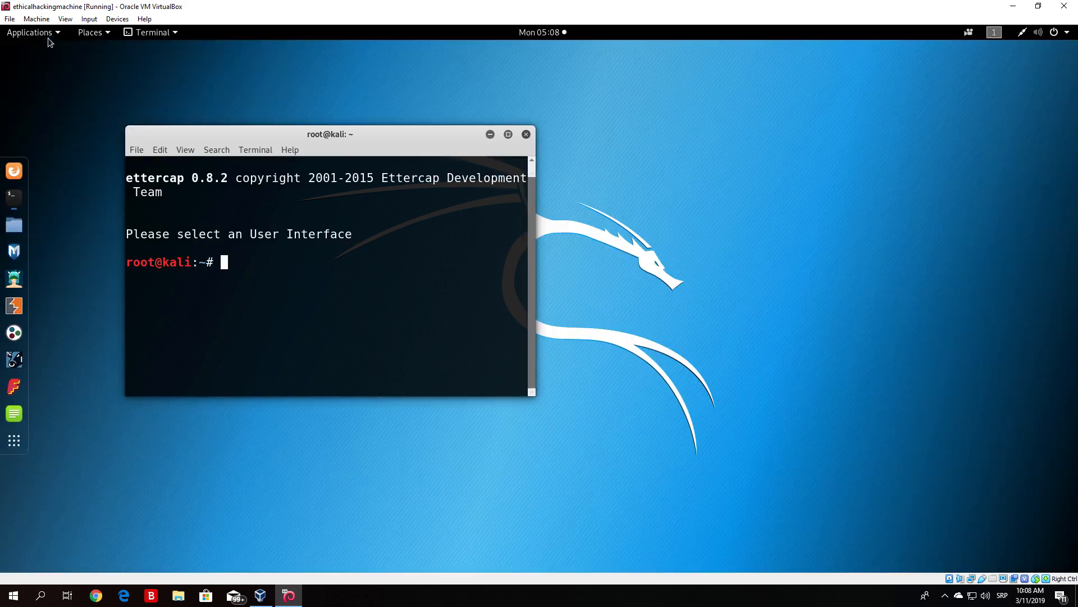
Step: Launch ettercap-graphical from Applications > Sniffing & Spoofing and maximize its window
left_click(29, 32)
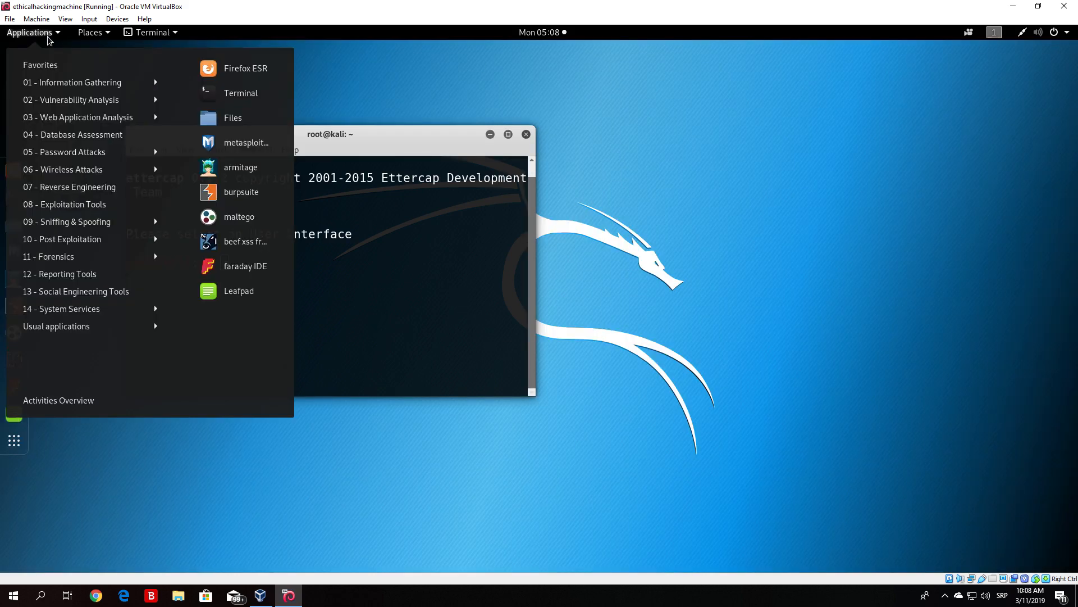
mouse_move(81, 94)
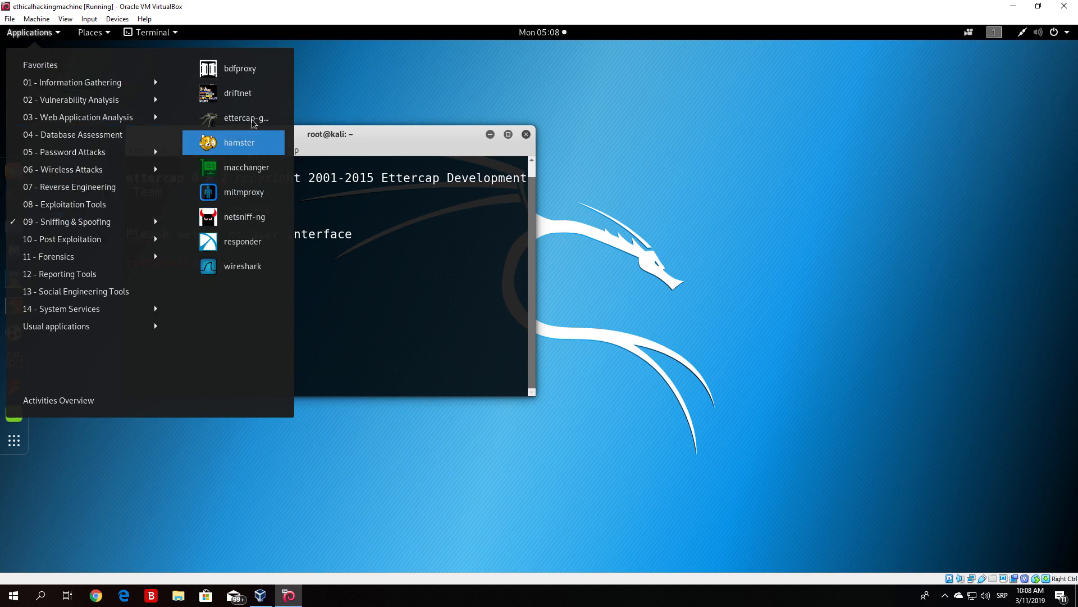
mouse_move(214, 124)
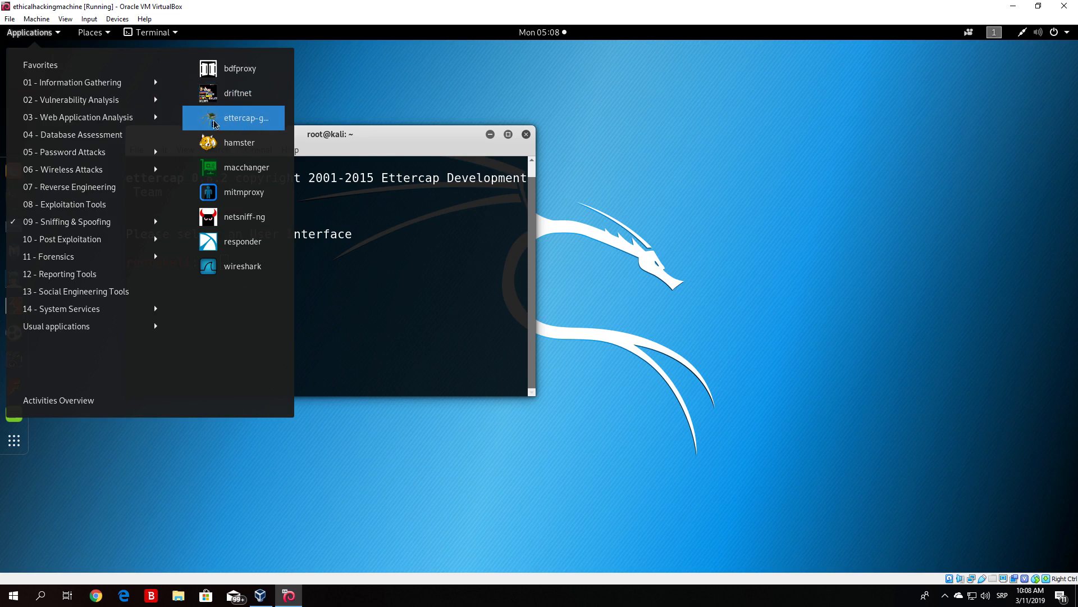
mouse_move(235, 128)
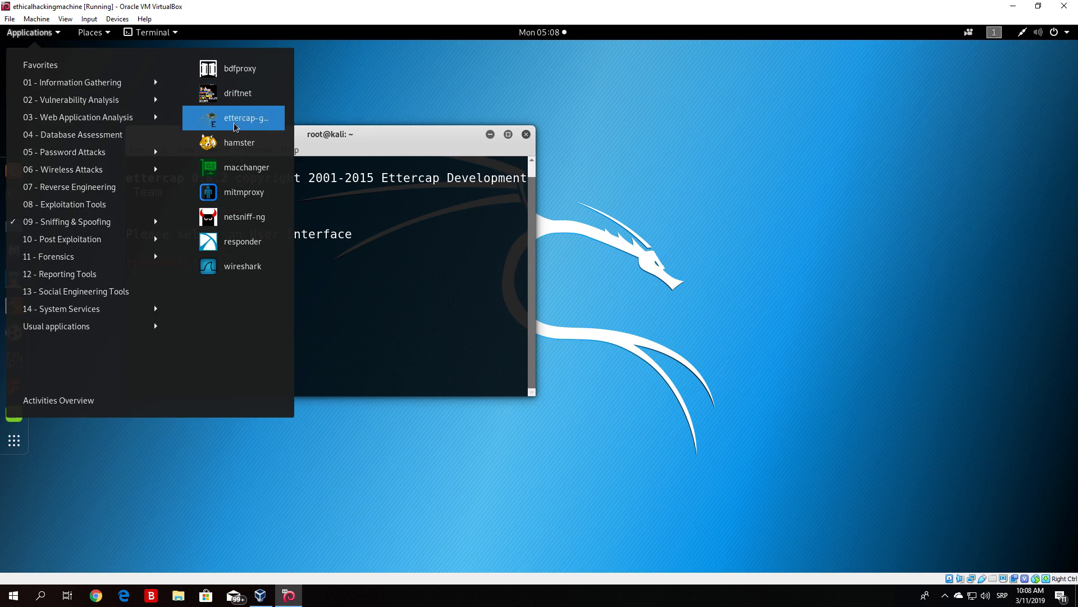
left_click(246, 117)
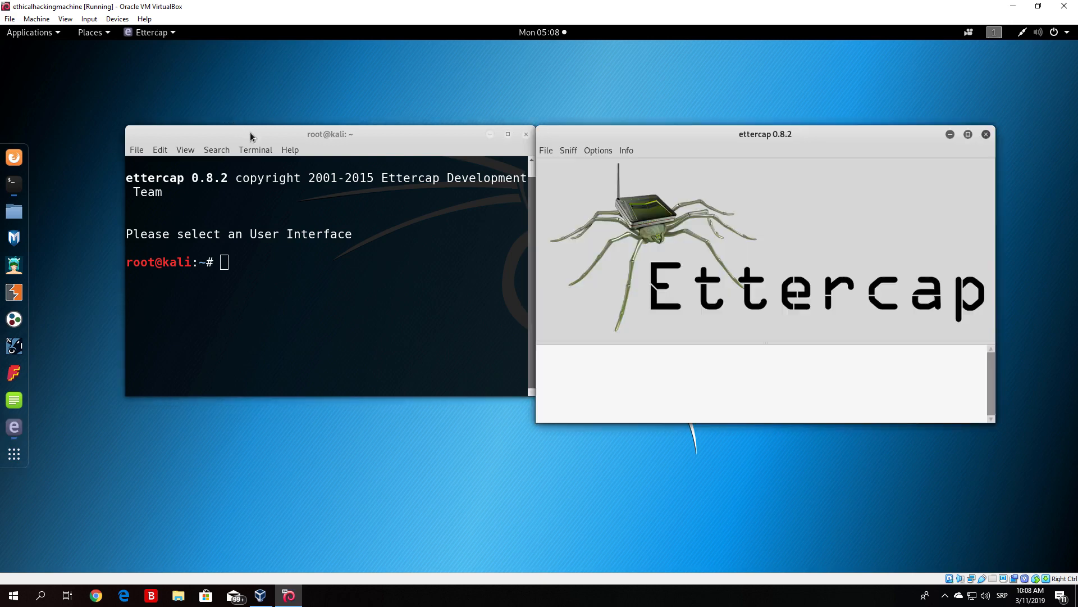
left_click(968, 134)
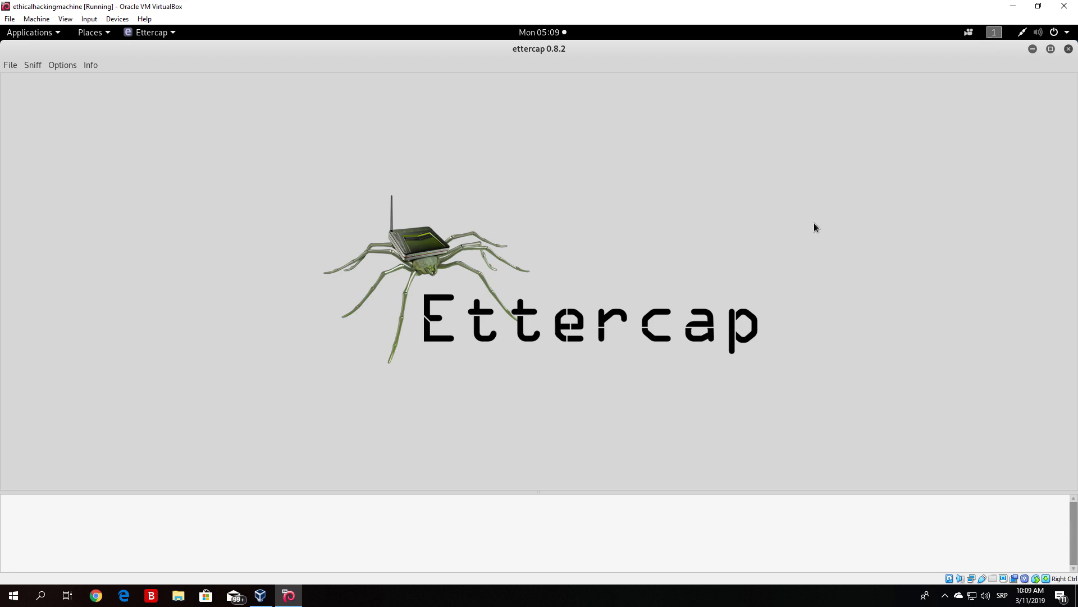
Step: Choose Unified sniffing and confirm eth0 as the network interface
left_click(32, 65)
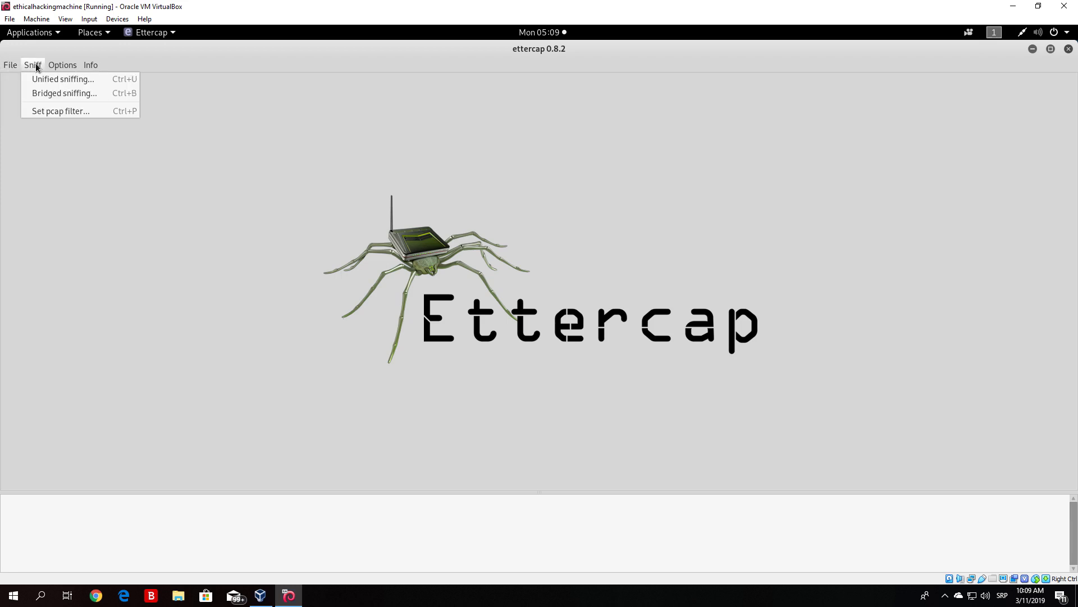
mouse_move(51, 81)
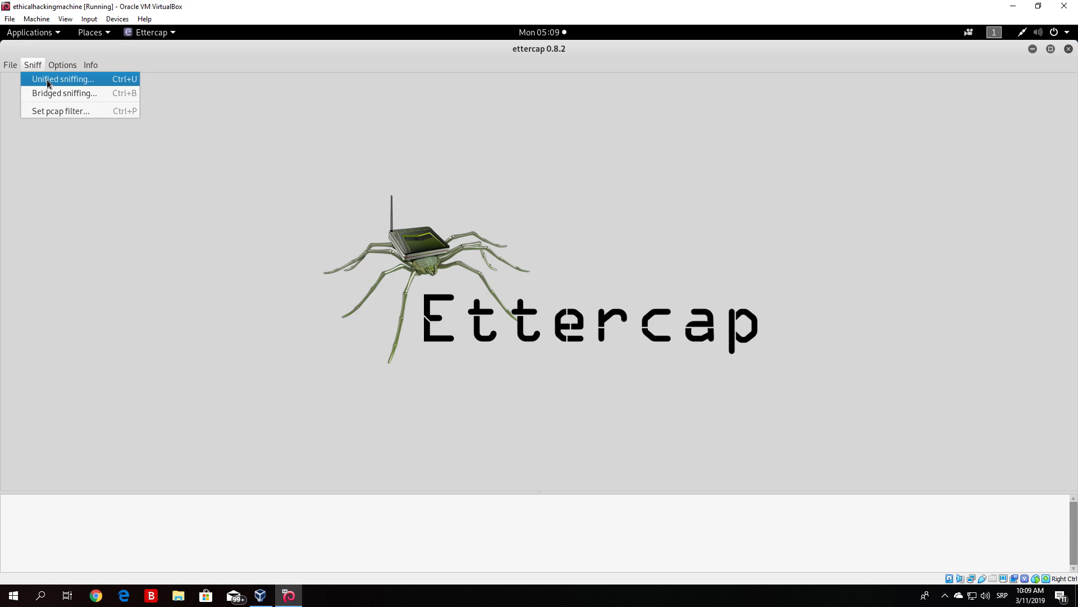
mouse_move(66, 87)
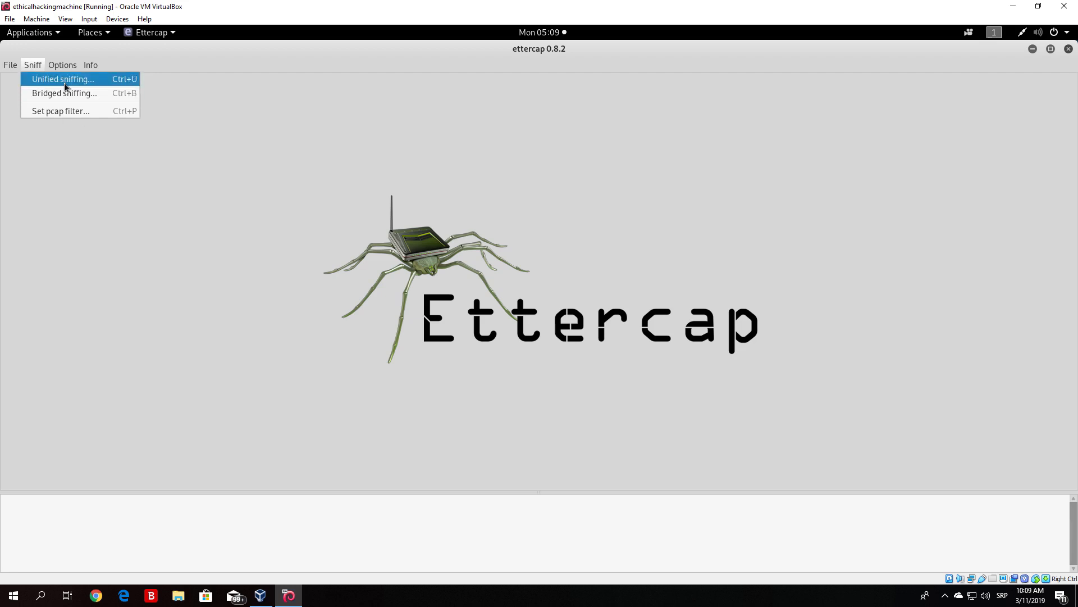
left_click(64, 79)
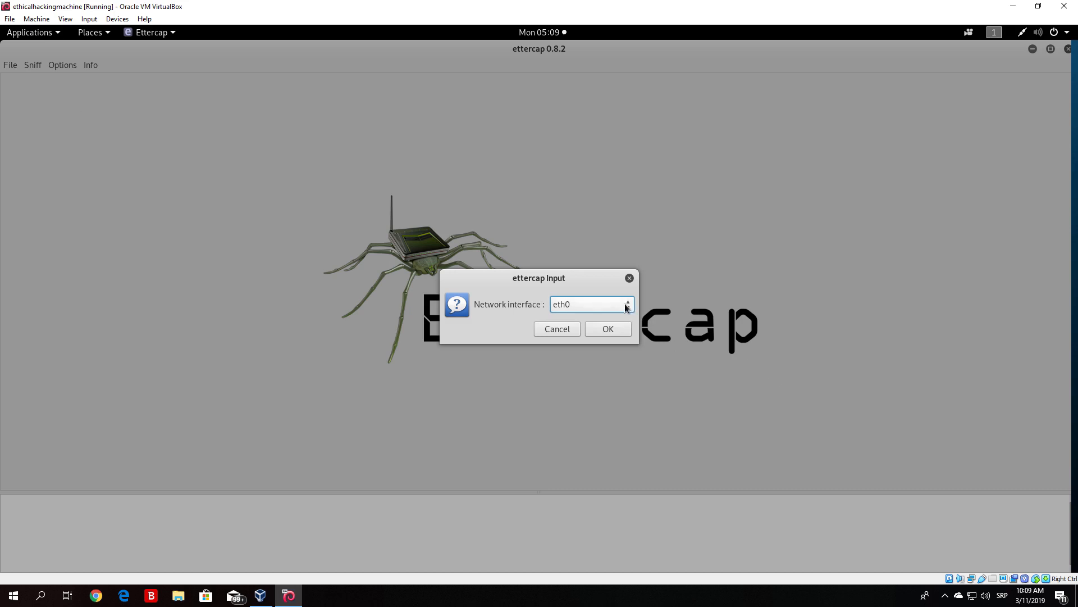
left_click(627, 304)
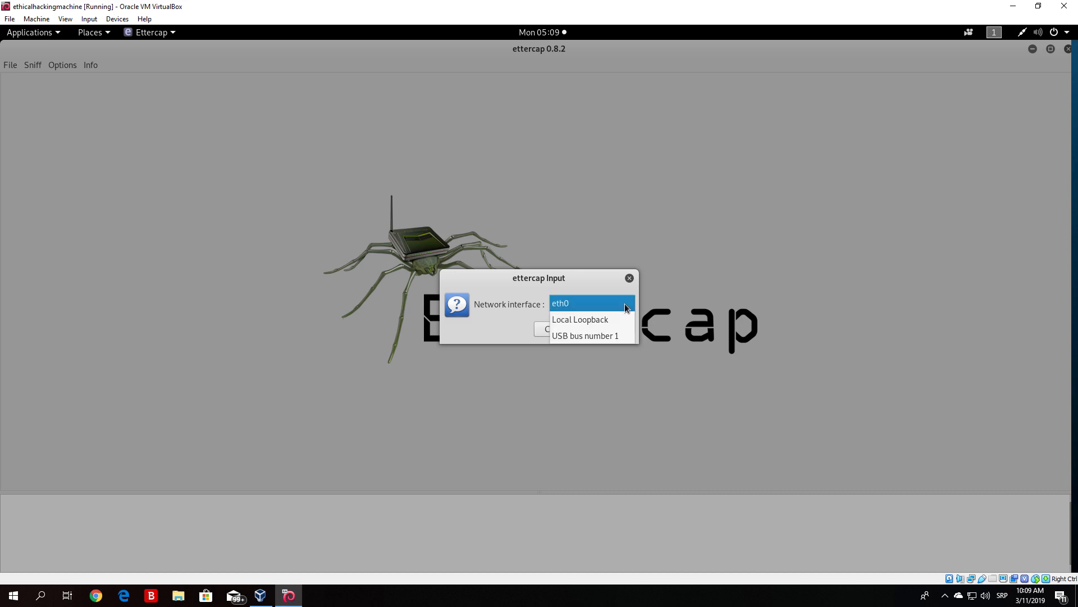
left_click(561, 303)
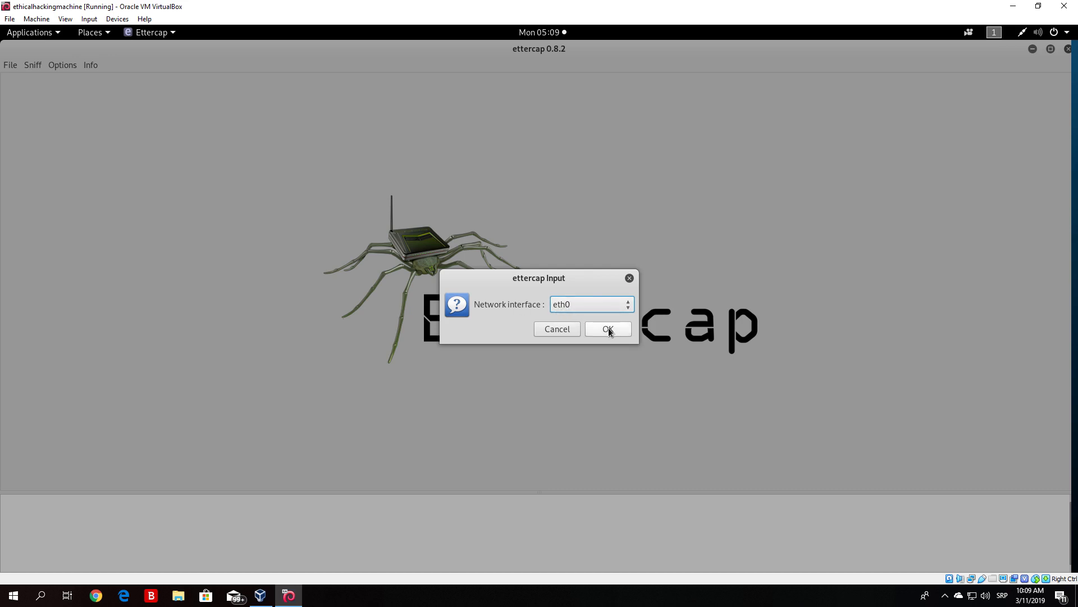
left_click(608, 328)
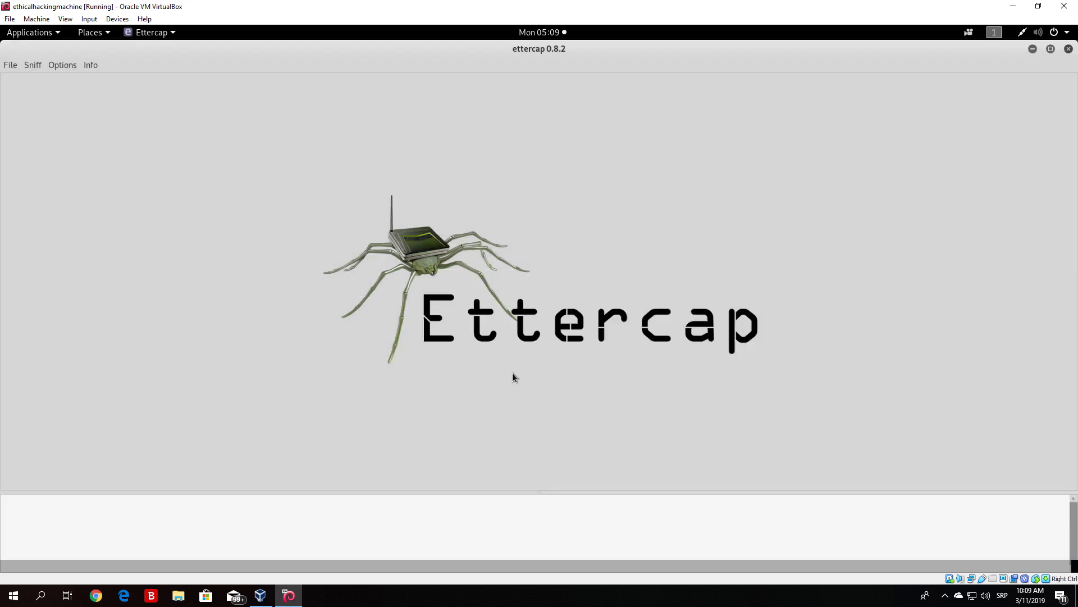
Step: Scan for hosts from the Hosts menu, adding four hosts to the hosts list
left_click(29, 64)
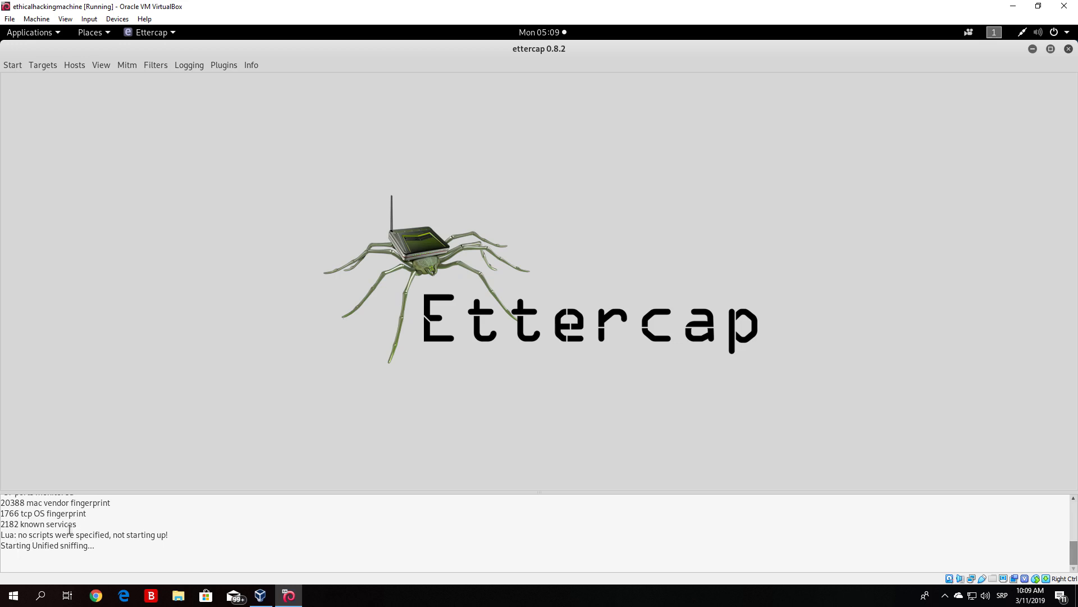
mouse_move(152, 378)
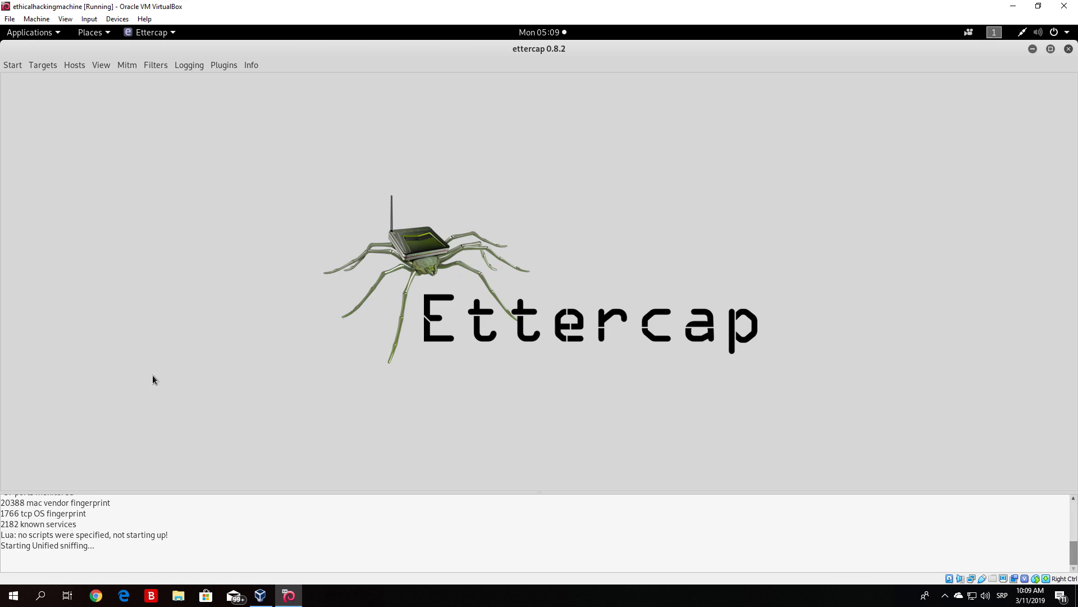
mouse_move(155, 367)
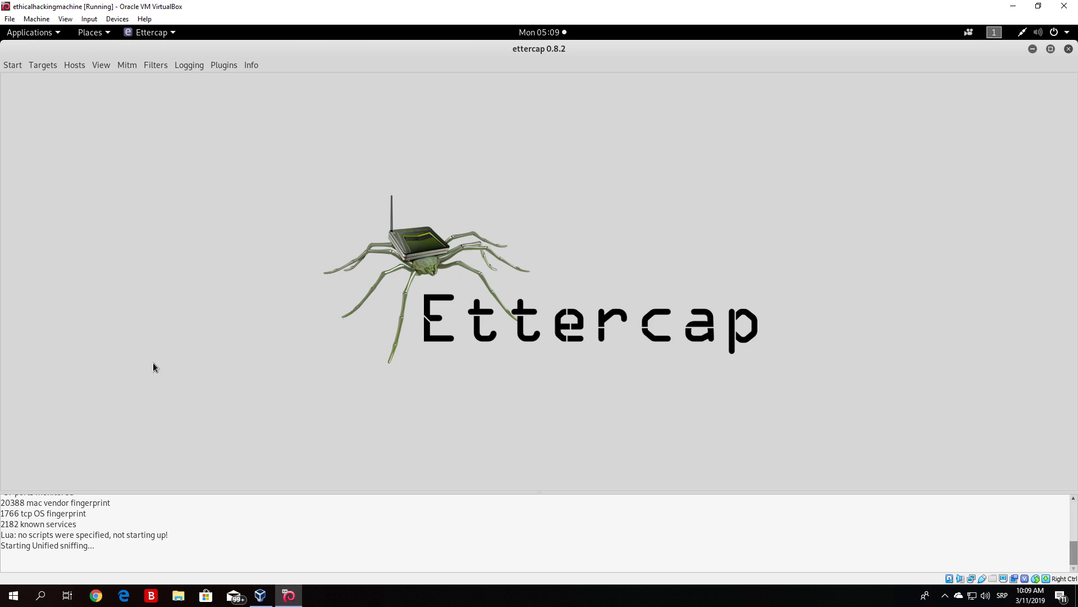
mouse_move(92, 73)
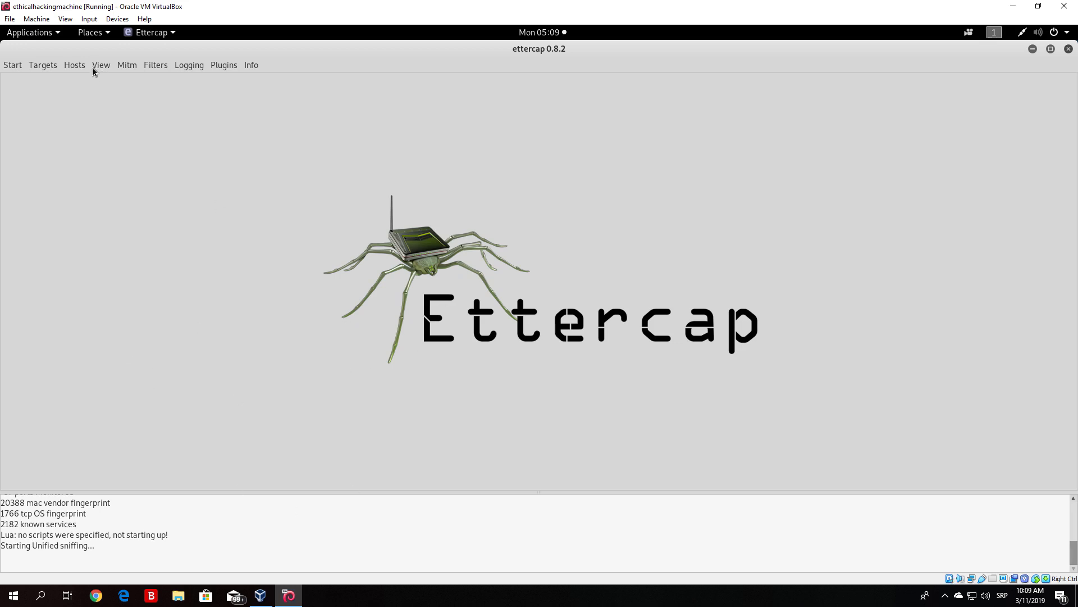
left_click(74, 64)
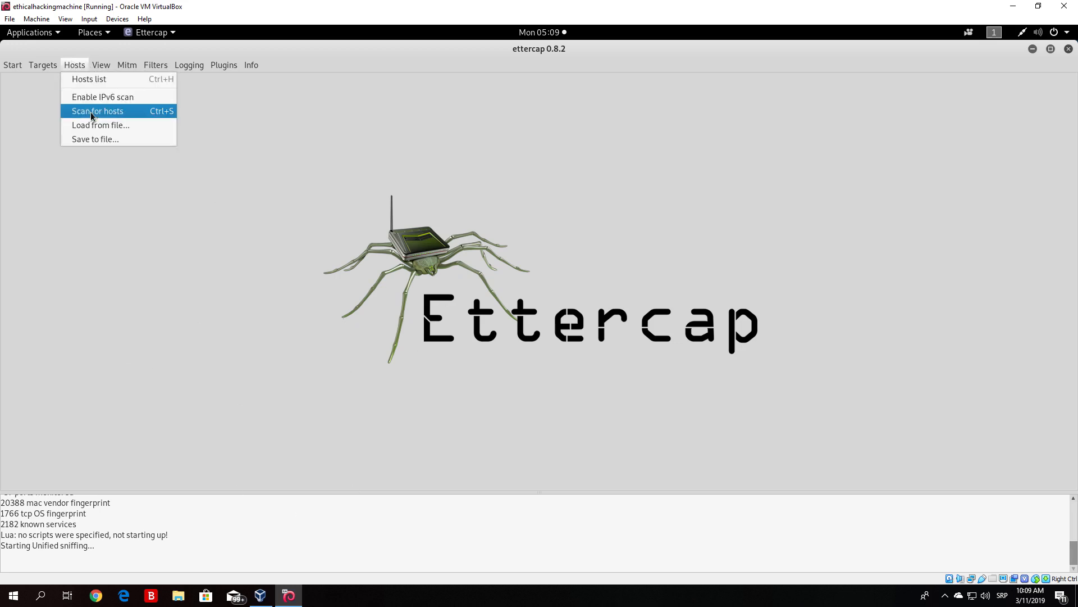
left_click(97, 111)
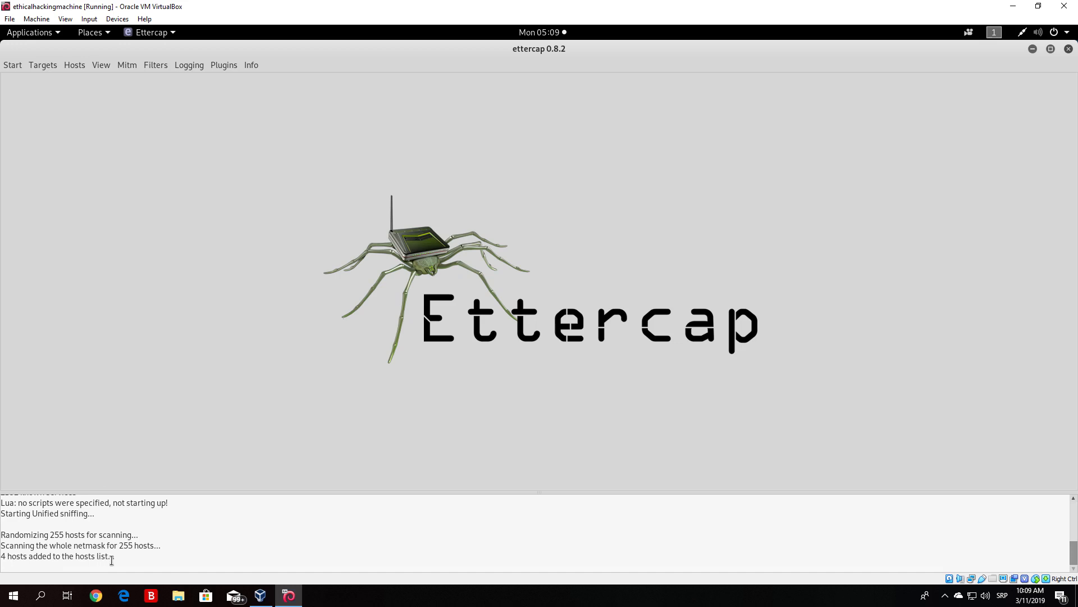
mouse_move(121, 552)
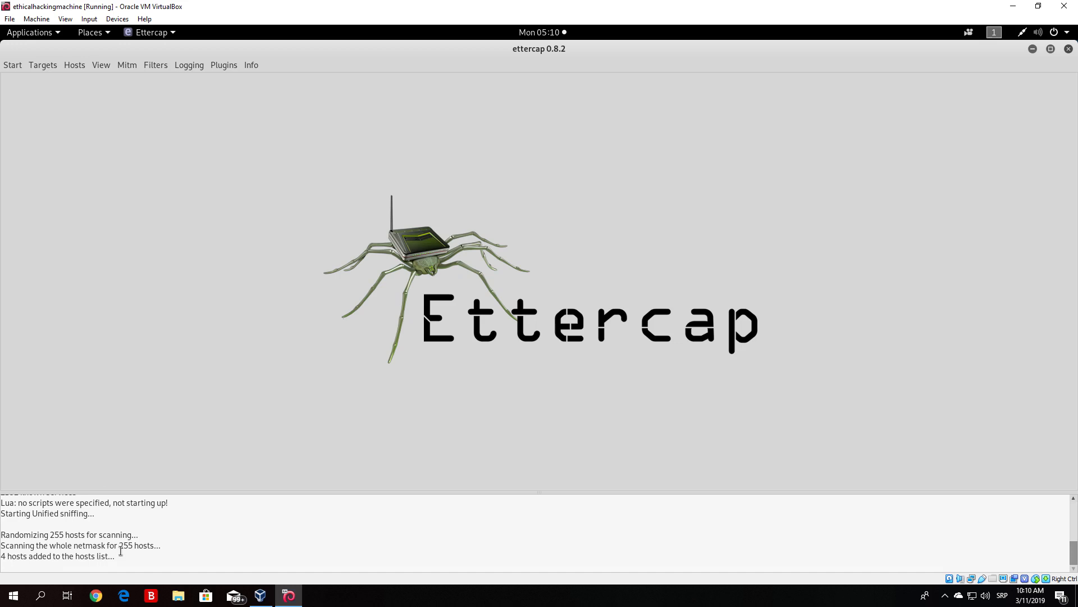
left_click(72, 65)
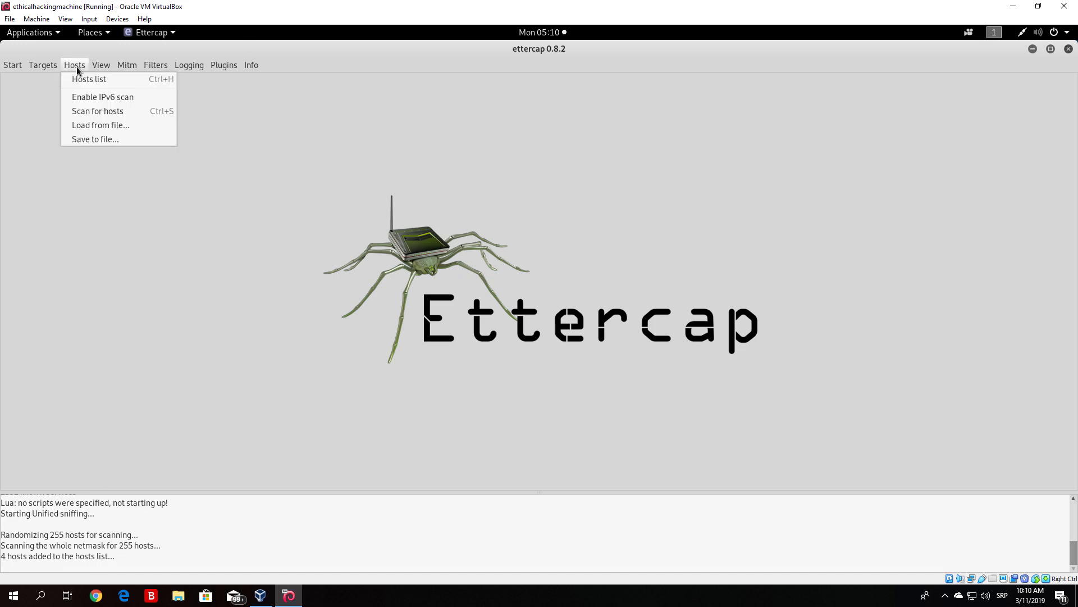
mouse_move(90, 79)
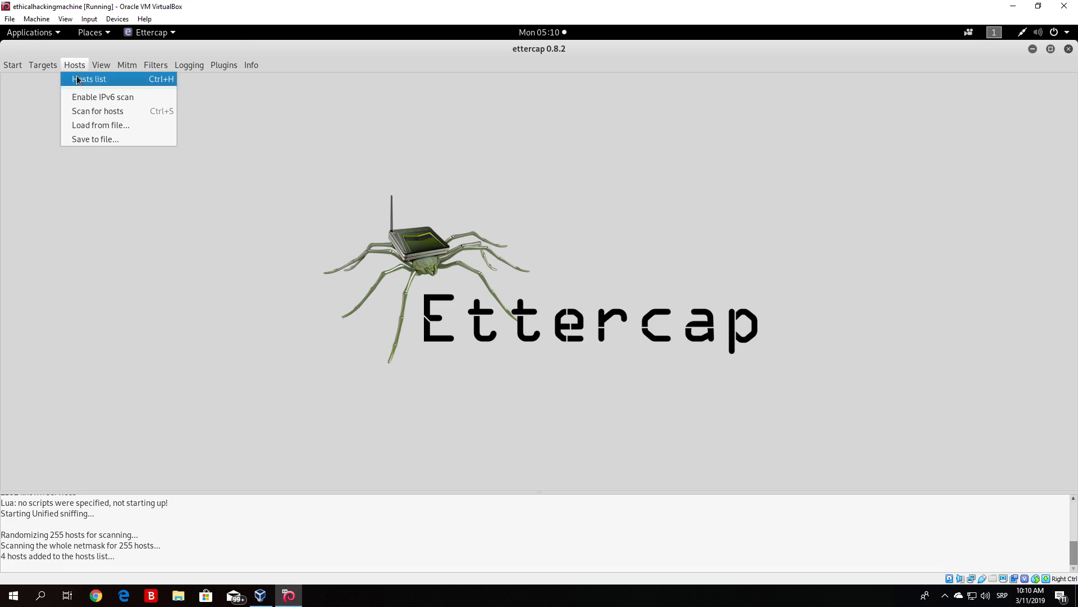
Step: Open the Hosts list of four hosts' IPs and MACs and select 192.168.1.5
left_click(84, 79)
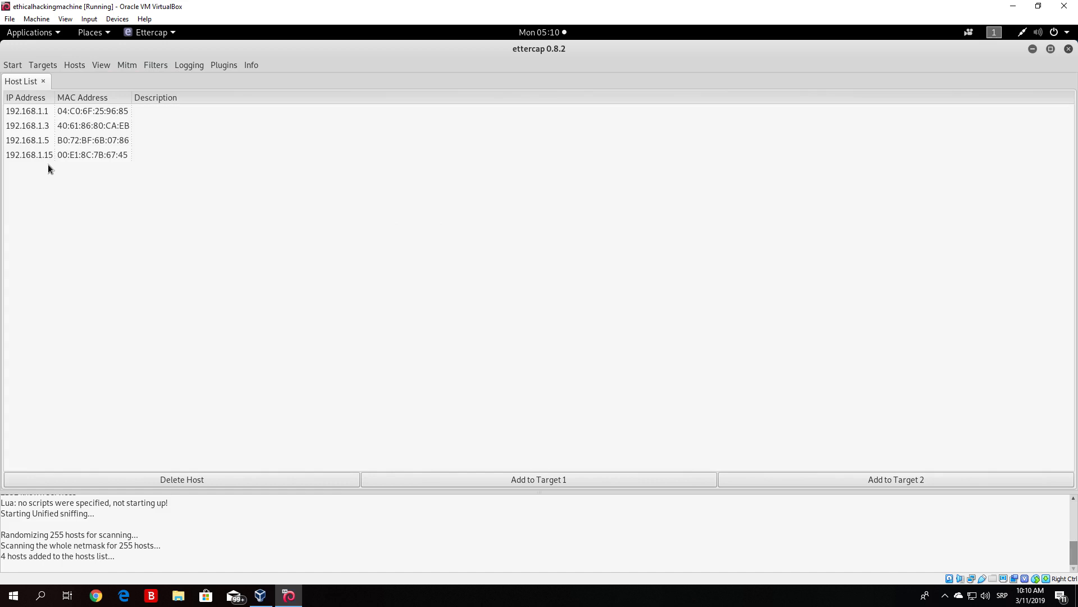
mouse_move(126, 551)
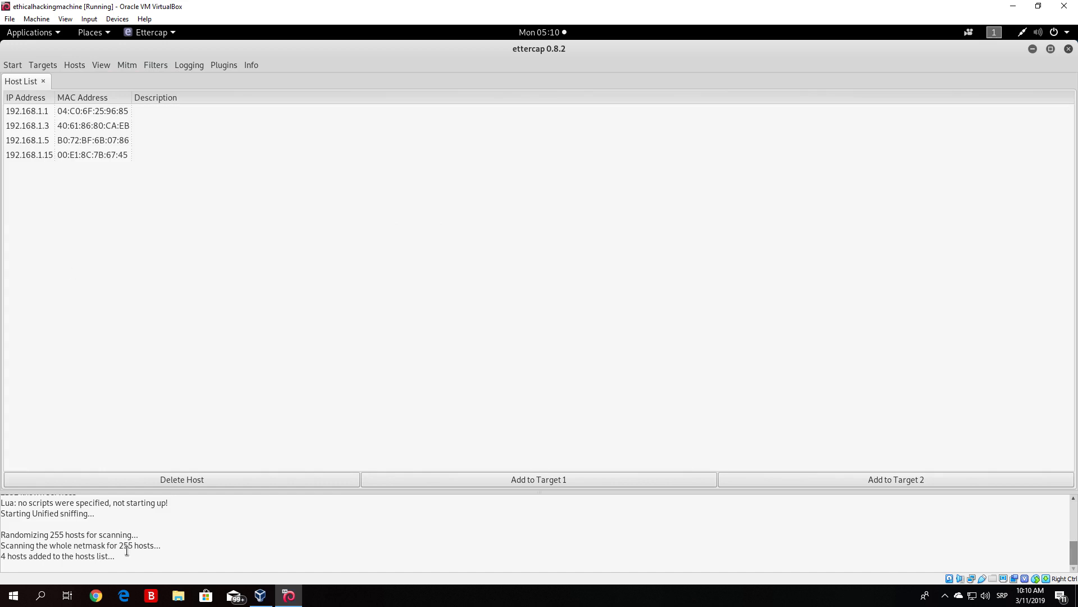
type("cm")
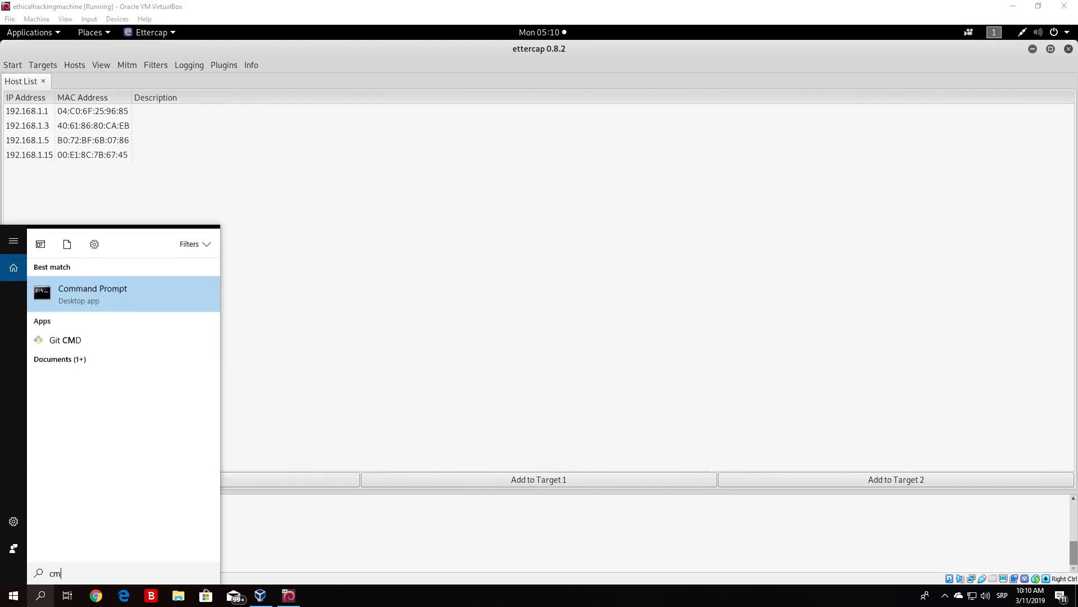
left_click(92, 294)
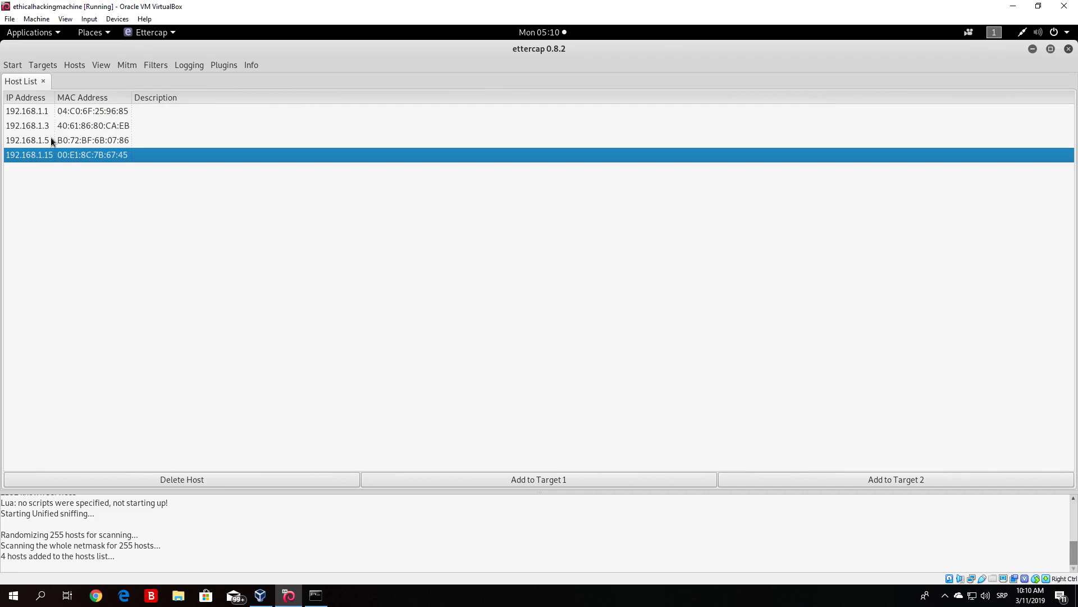
left_click(51, 140)
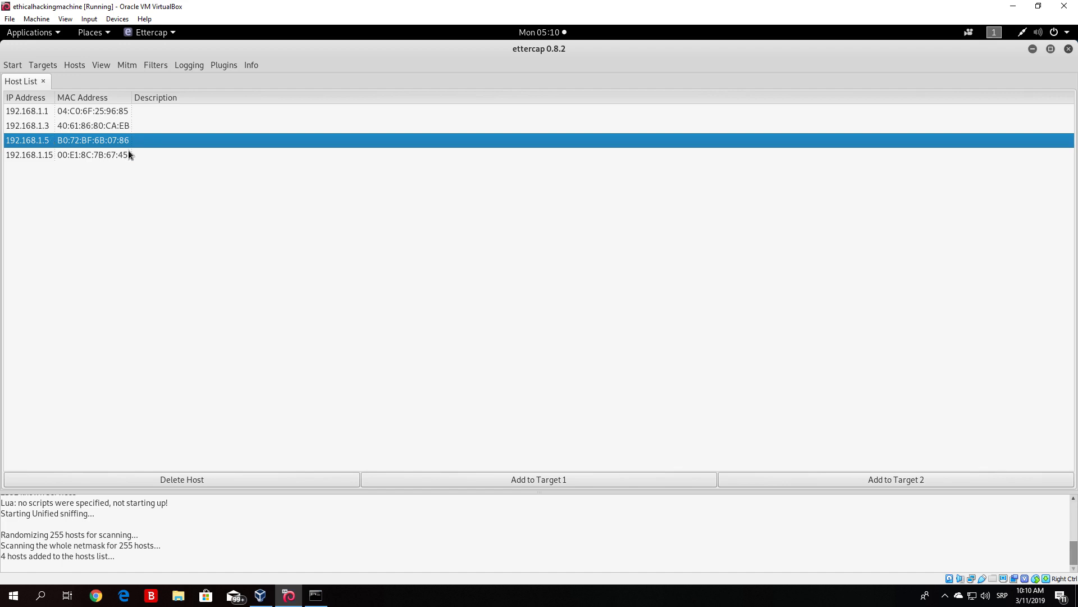
mouse_move(255, 261)
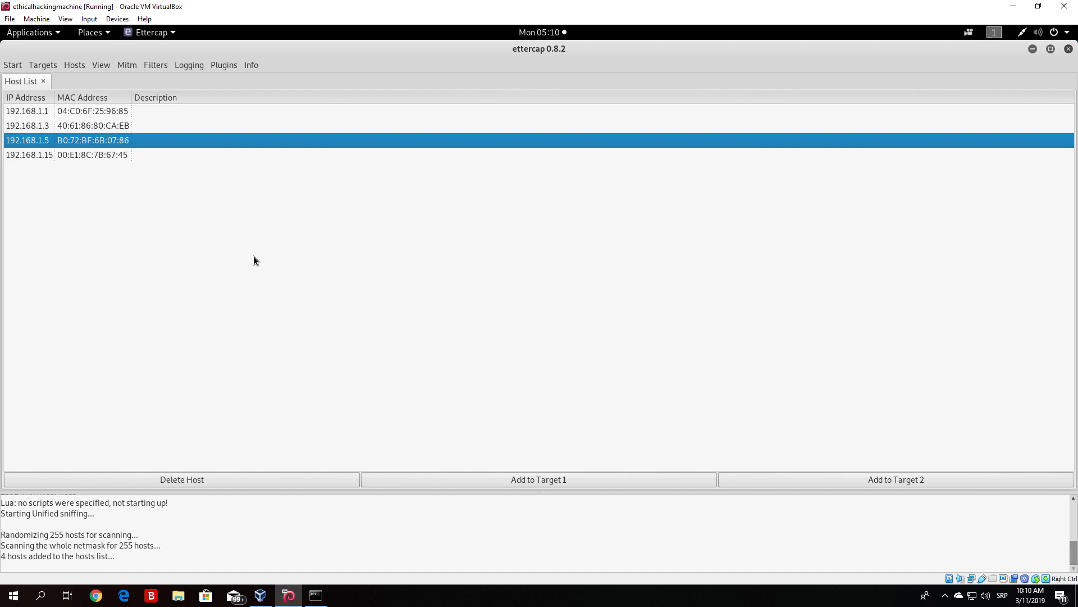
mouse_move(64, 114)
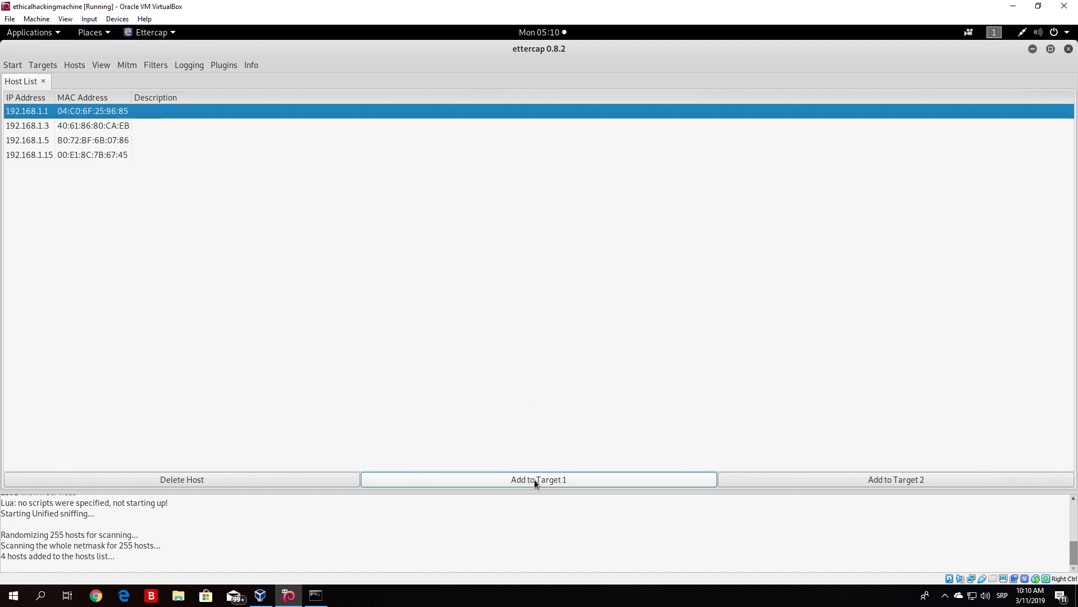
Step: Add router 192.168.1.1 to Target 1 and host 192.168.1.3 to Target 2
left_click(538, 480)
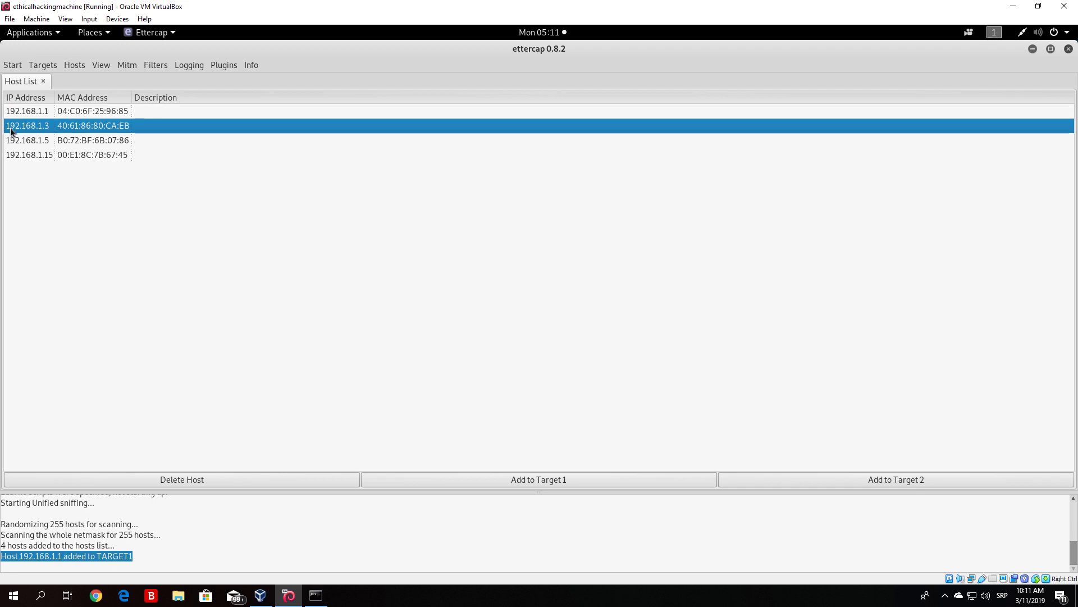
left_click(896, 480)
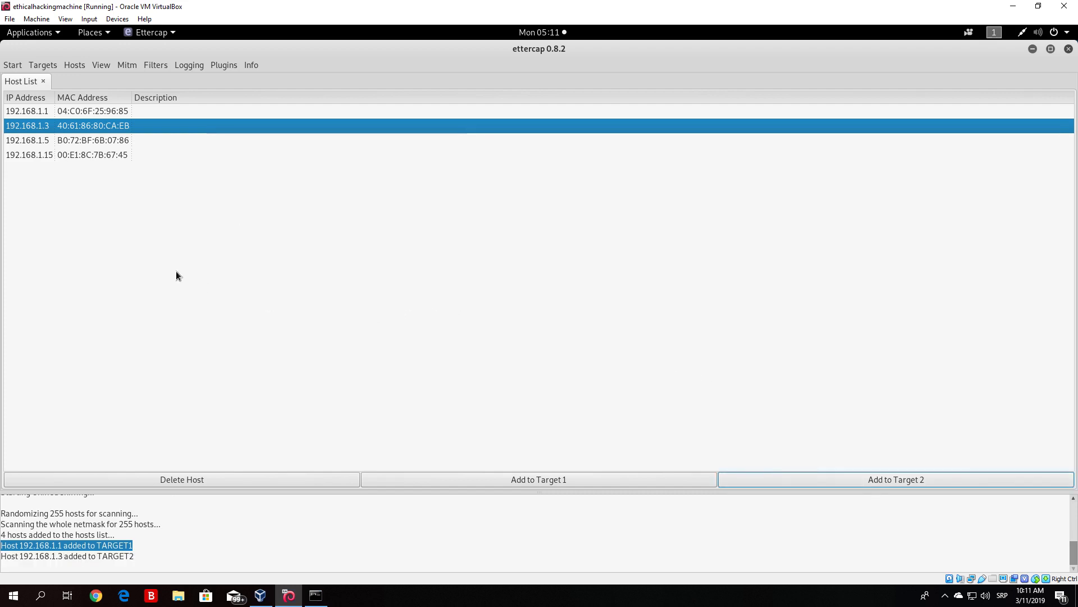
left_click(76, 66)
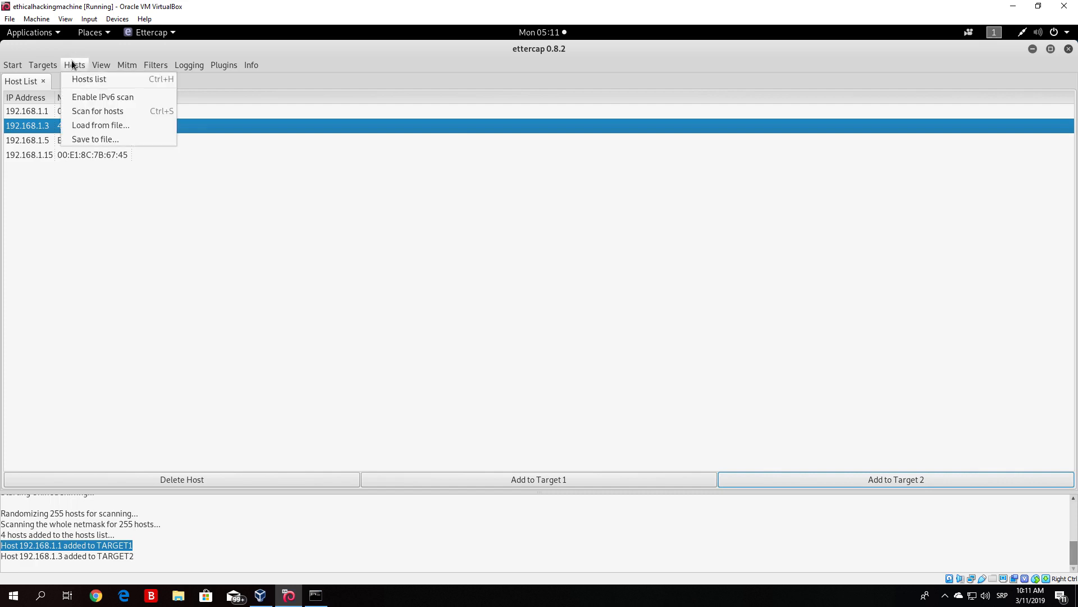
left_click(128, 64)
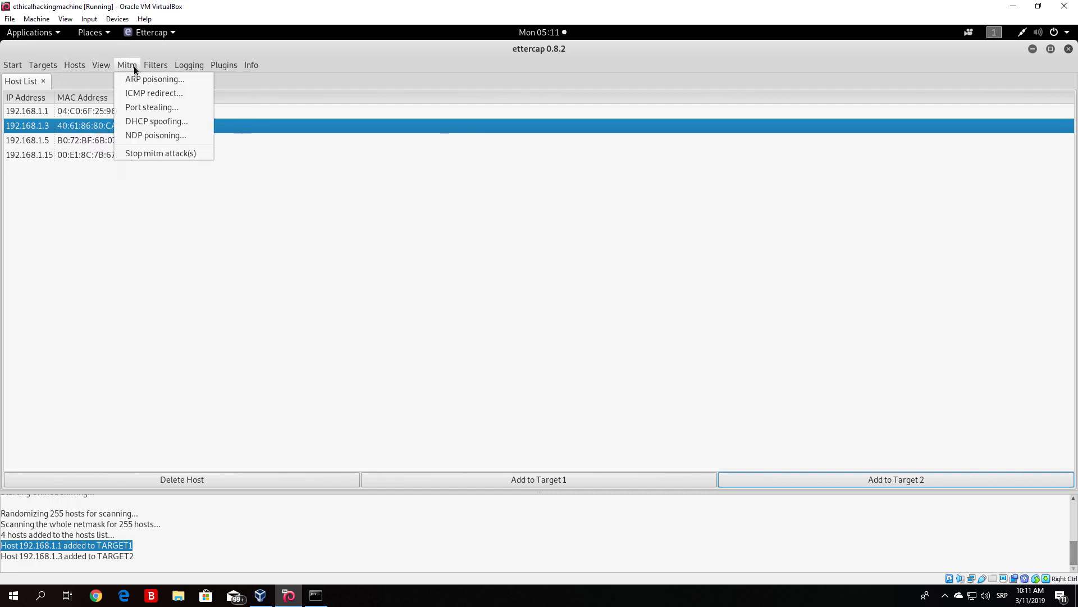
Step: Open Targets > Current targets, showing 192.168.1.1 and 192.168.1.3 in the two groups
left_click(41, 64)
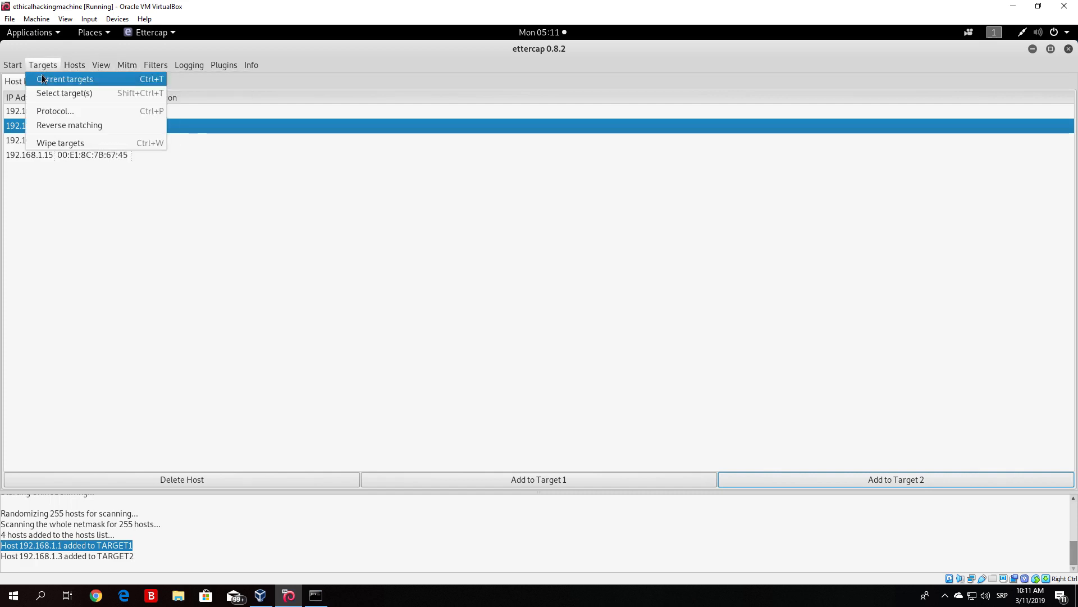
left_click(66, 79)
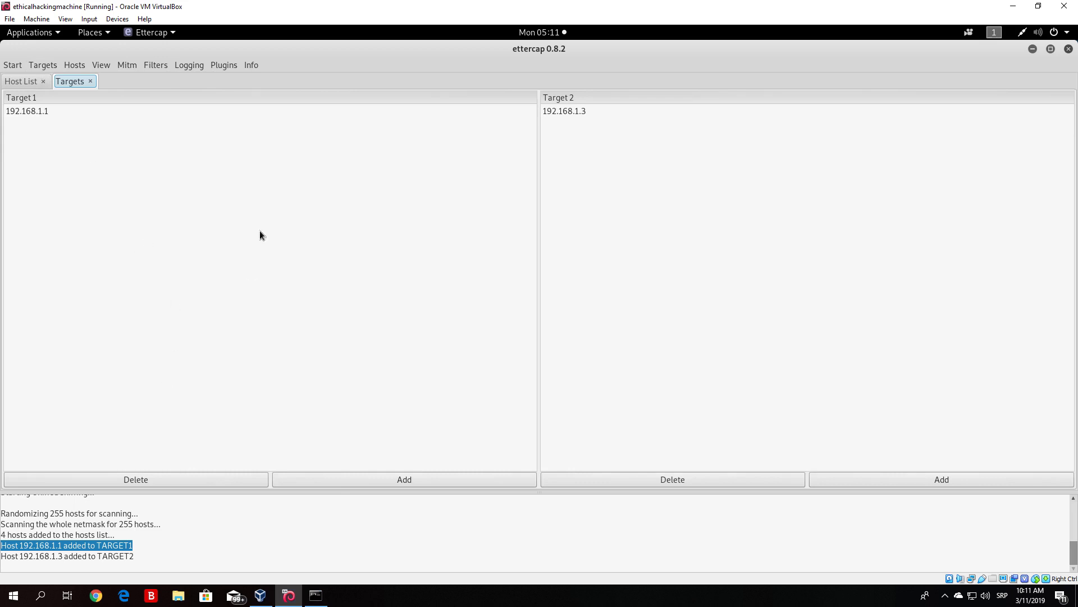
mouse_move(63, 109)
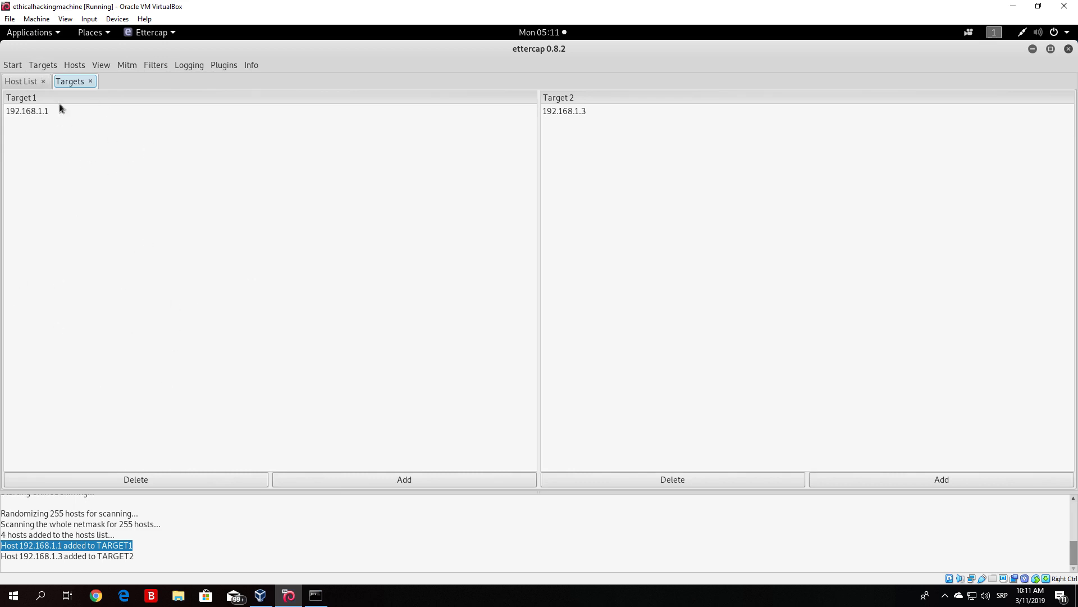
Step: Start loading a precompiled filter, then dismiss the filter file chooser
left_click(156, 65)
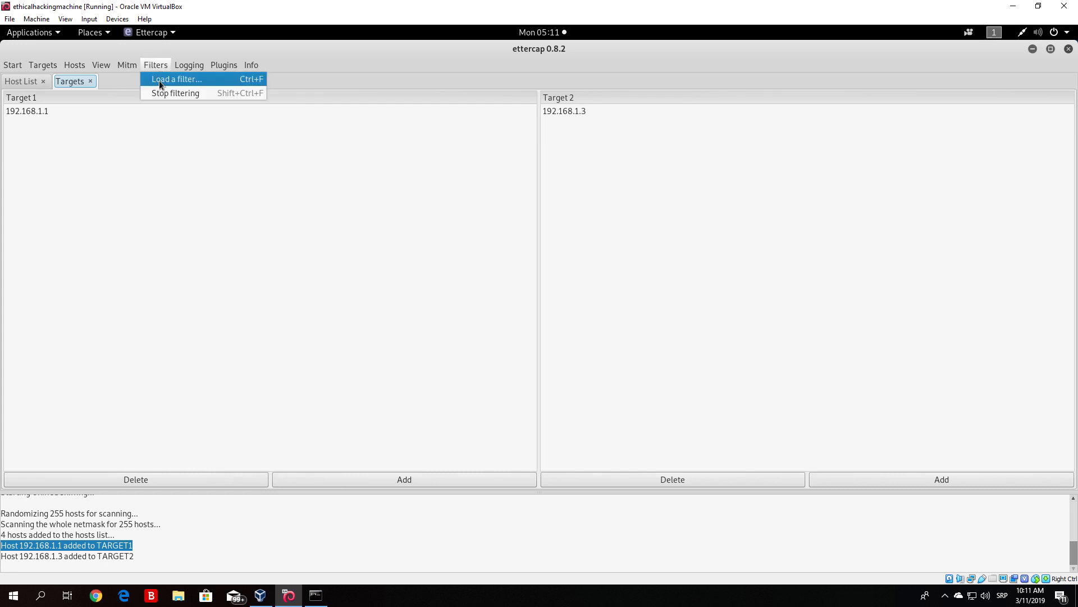
left_click(179, 79)
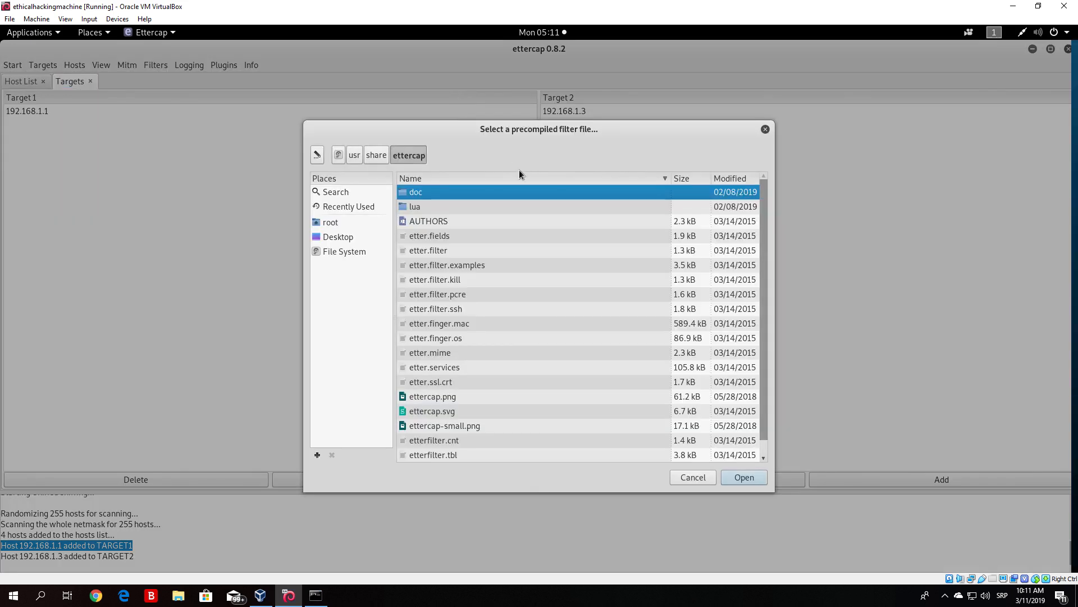
left_click(693, 477)
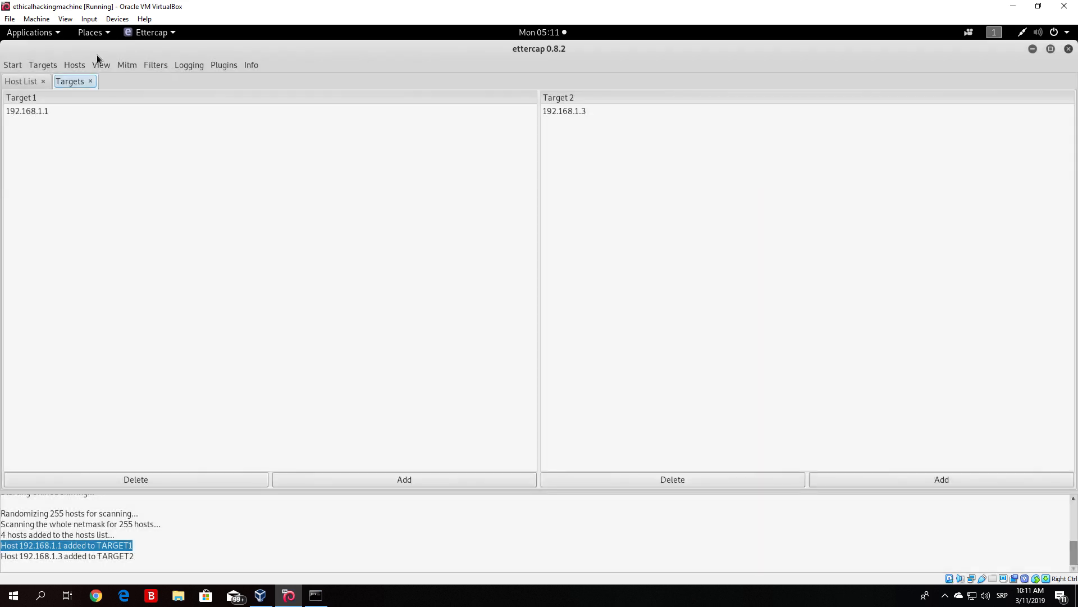
Step: Browse the Mitm, Targets and View menus, ending with the Mitm attack list shown
left_click(126, 65)
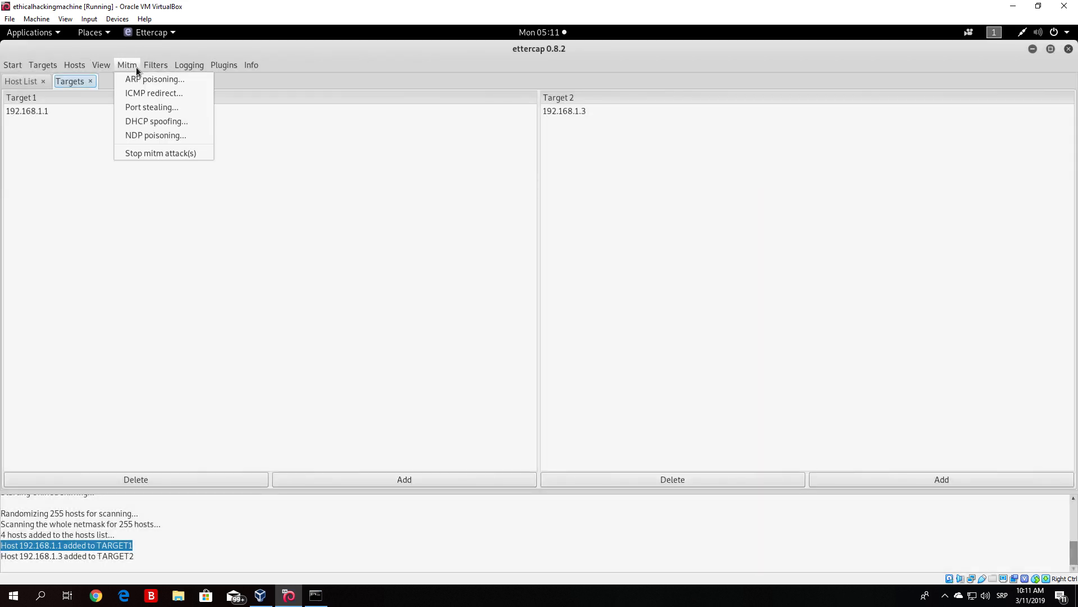
left_click(100, 64)
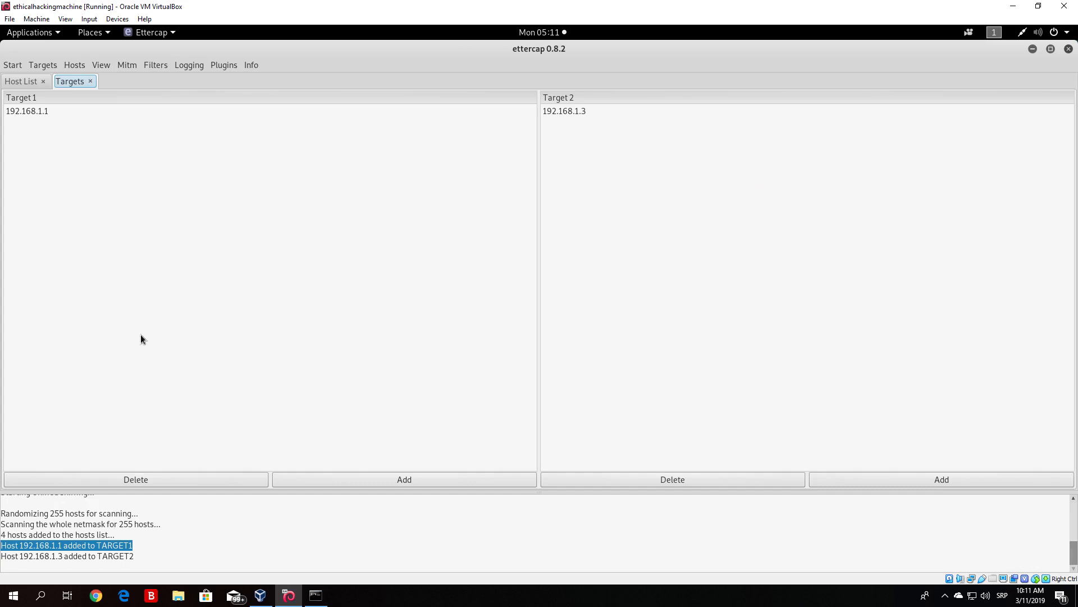
left_click(43, 64)
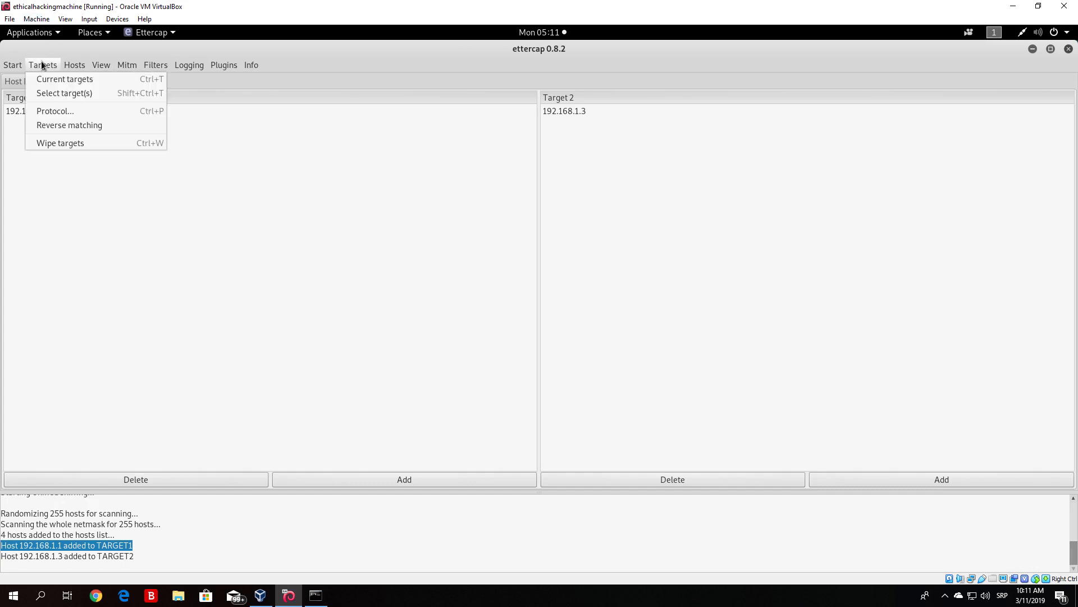
left_click(101, 65)
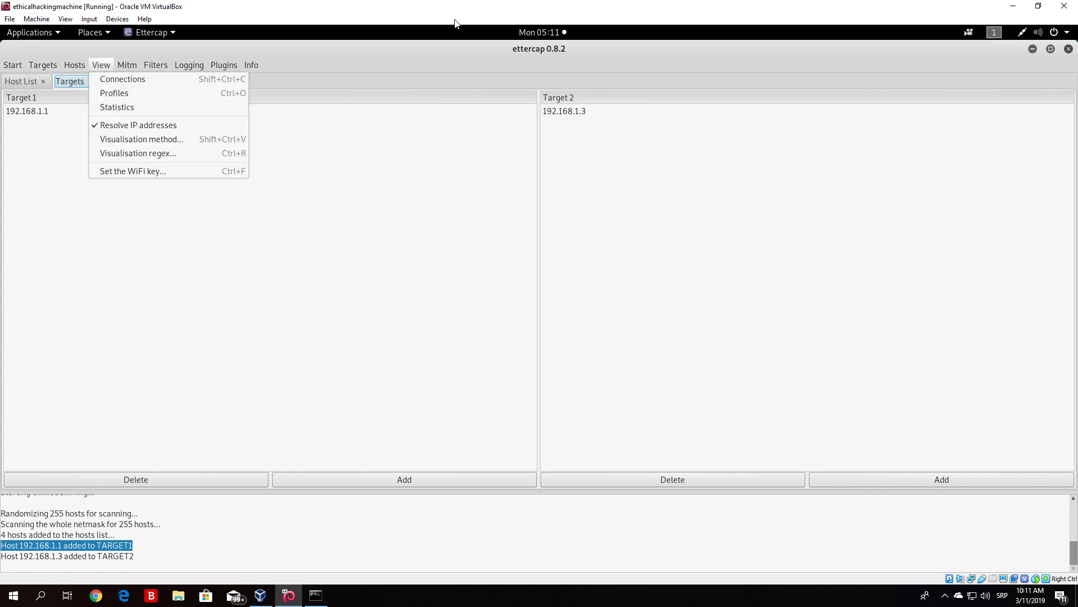
left_click(101, 65)
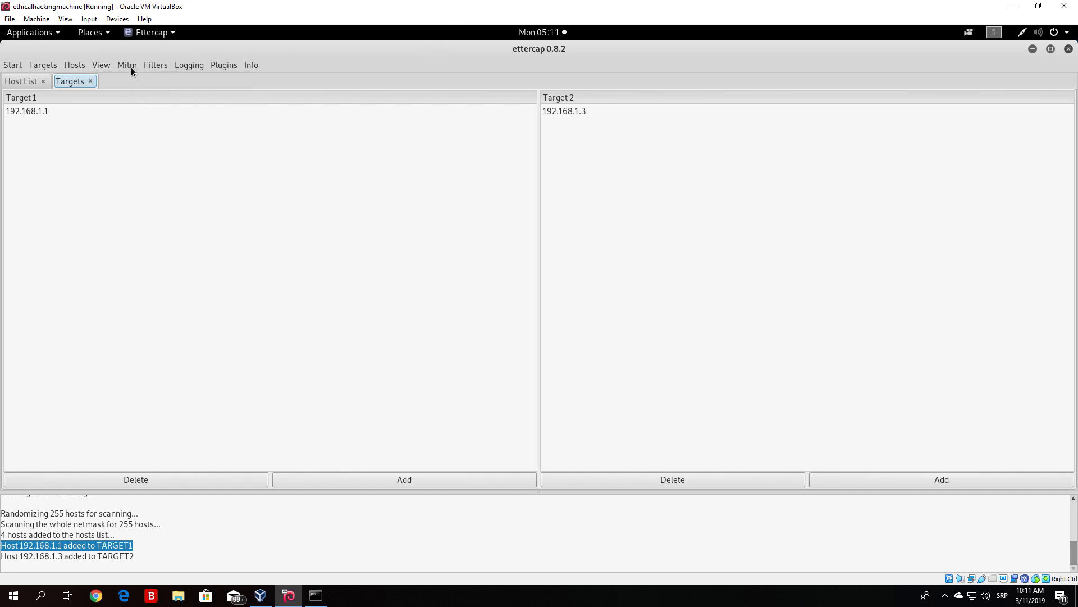
left_click(127, 65)
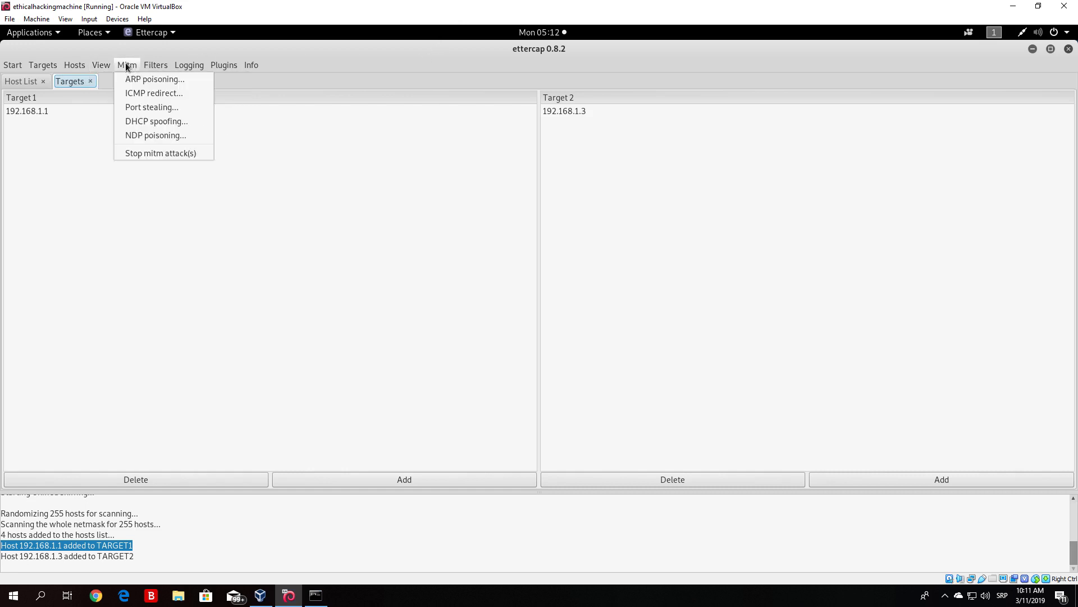
mouse_move(156, 79)
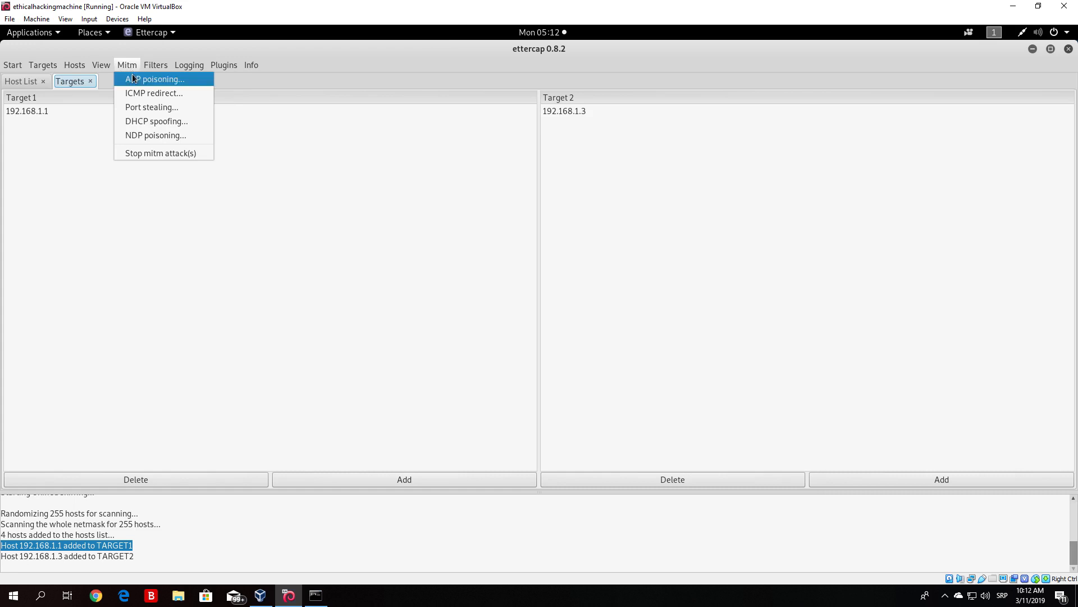
Step: Start ARP poisoning with 'Sniff remote connections' enabled against both targets
left_click(156, 79)
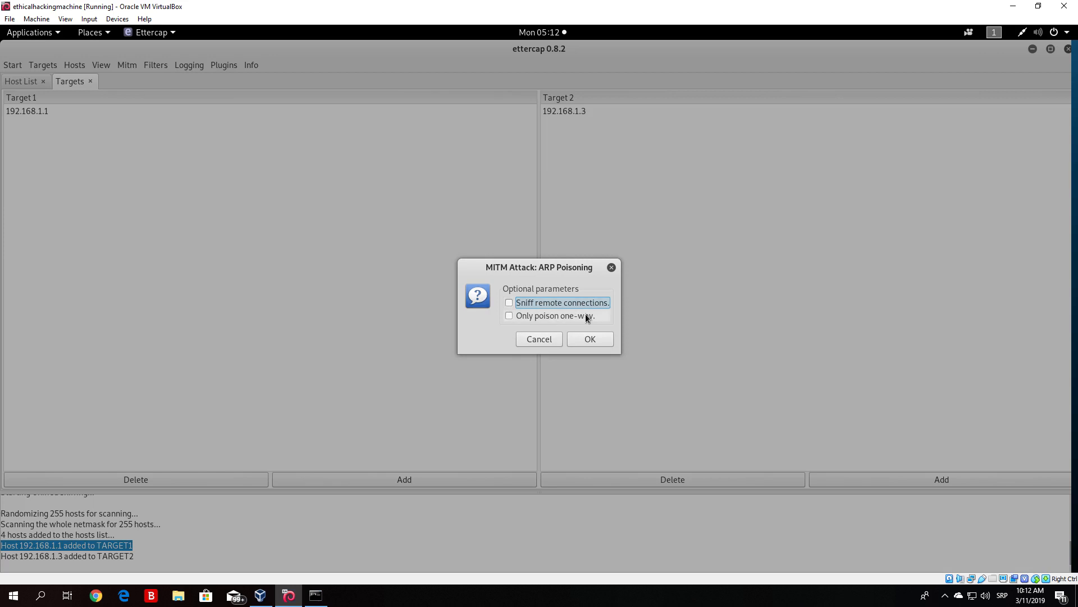
left_click(509, 303)
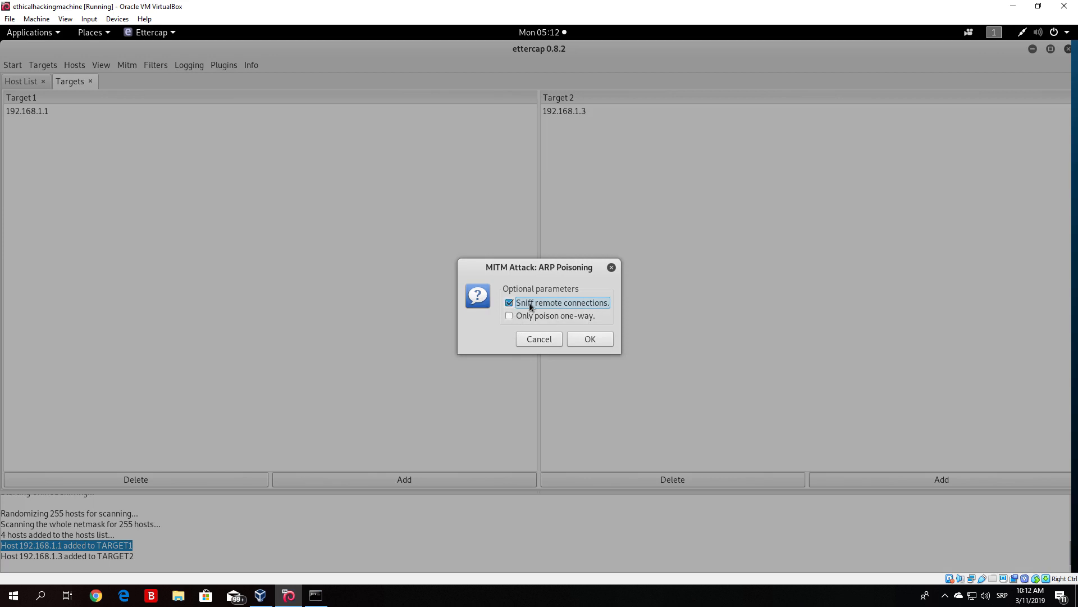
left_click(590, 339)
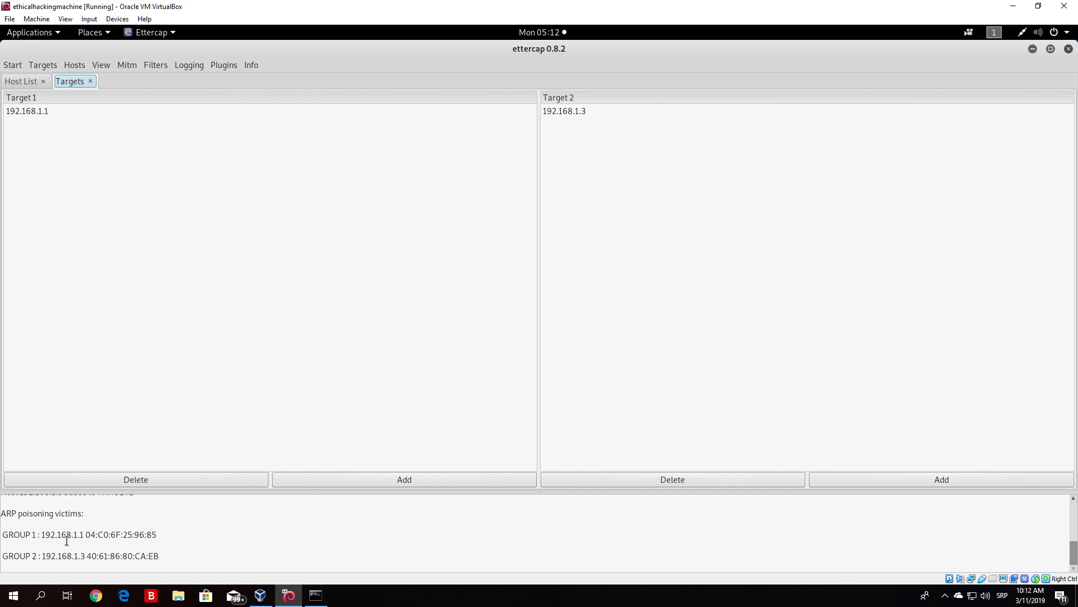
mouse_move(46, 557)
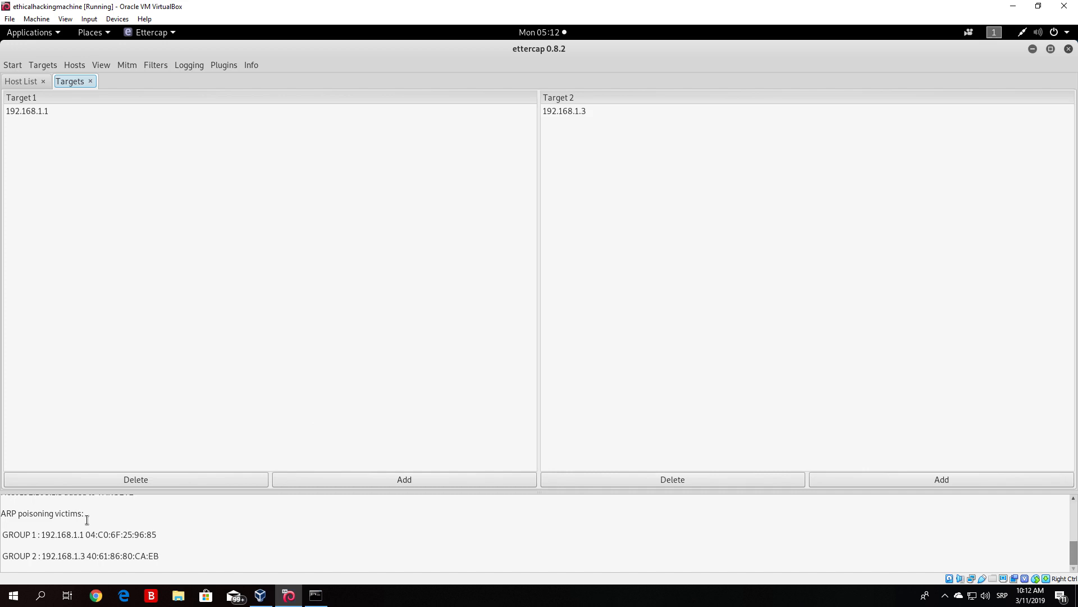
mouse_move(146, 552)
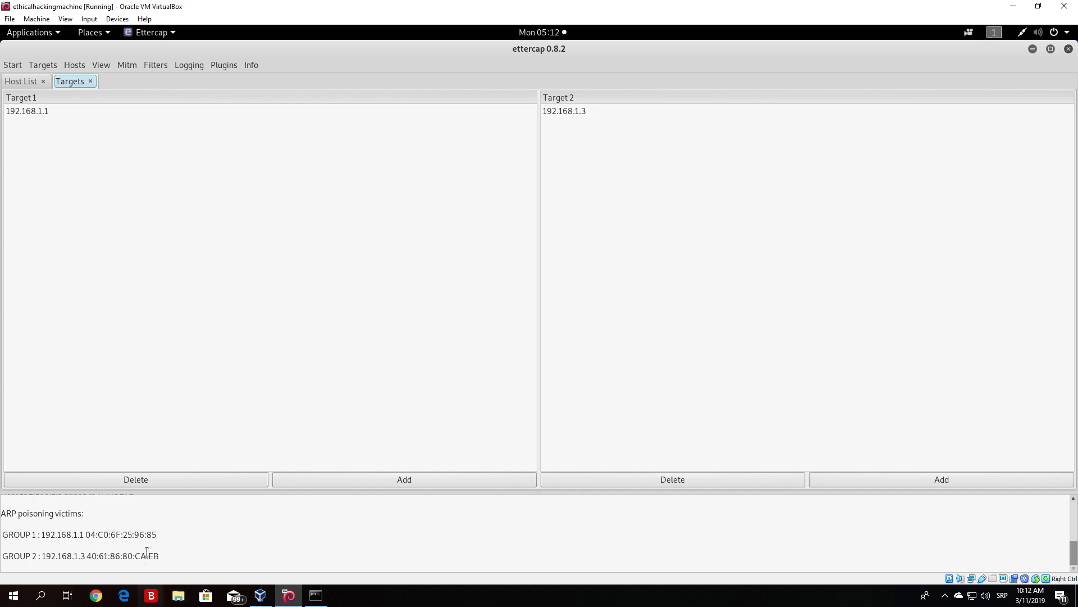
mouse_move(138, 559)
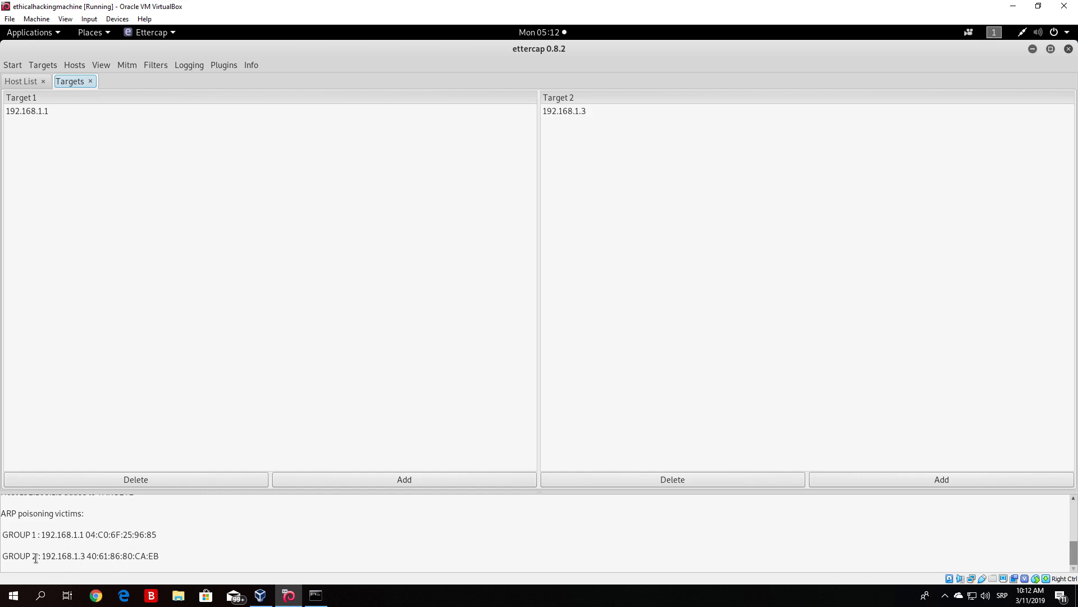
Step: Browse the Mitm and Logging menus, then list available plugins like arp_cop and dns_spoof
left_click(127, 65)
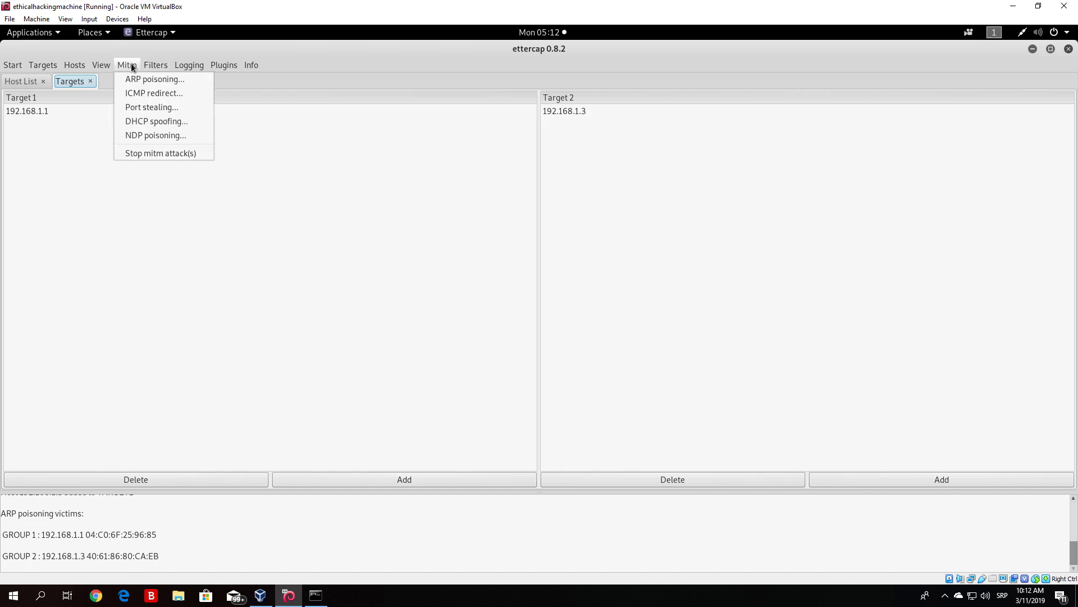
left_click(190, 65)
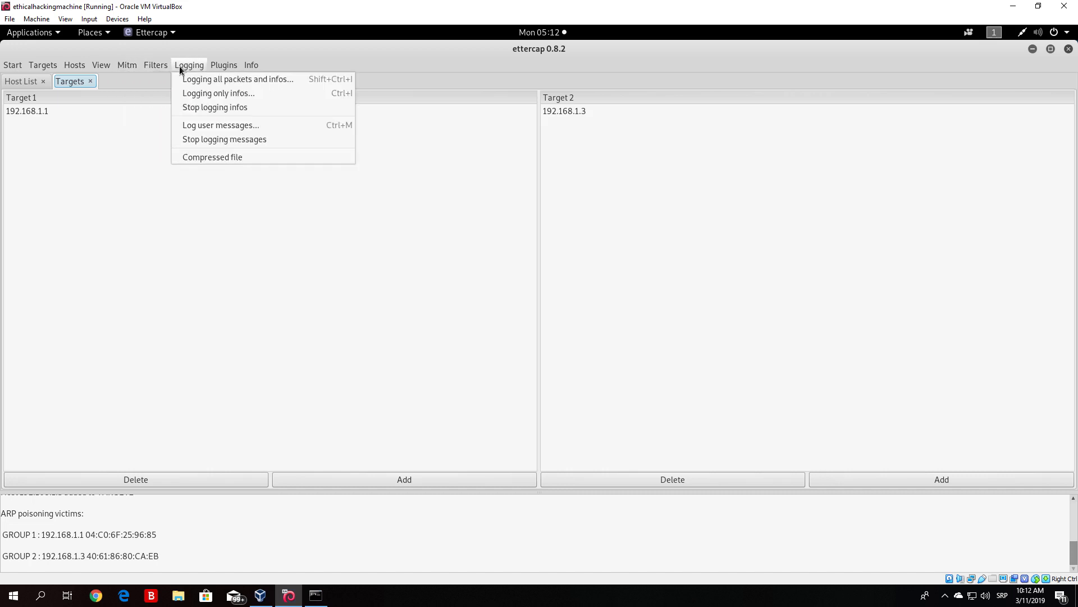
left_click(224, 65)
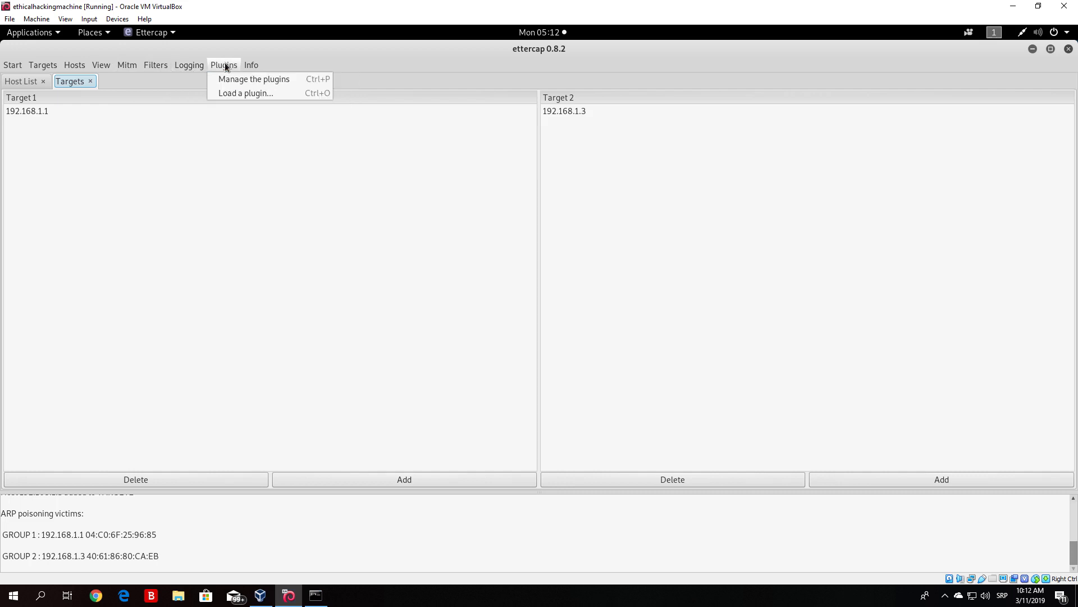
mouse_move(234, 80)
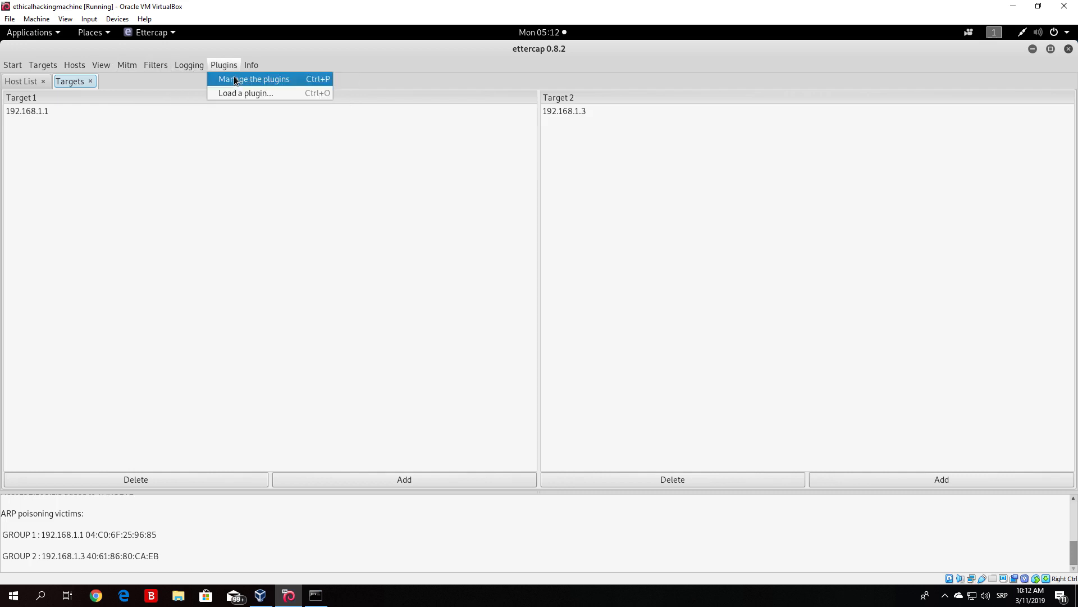
left_click(253, 79)
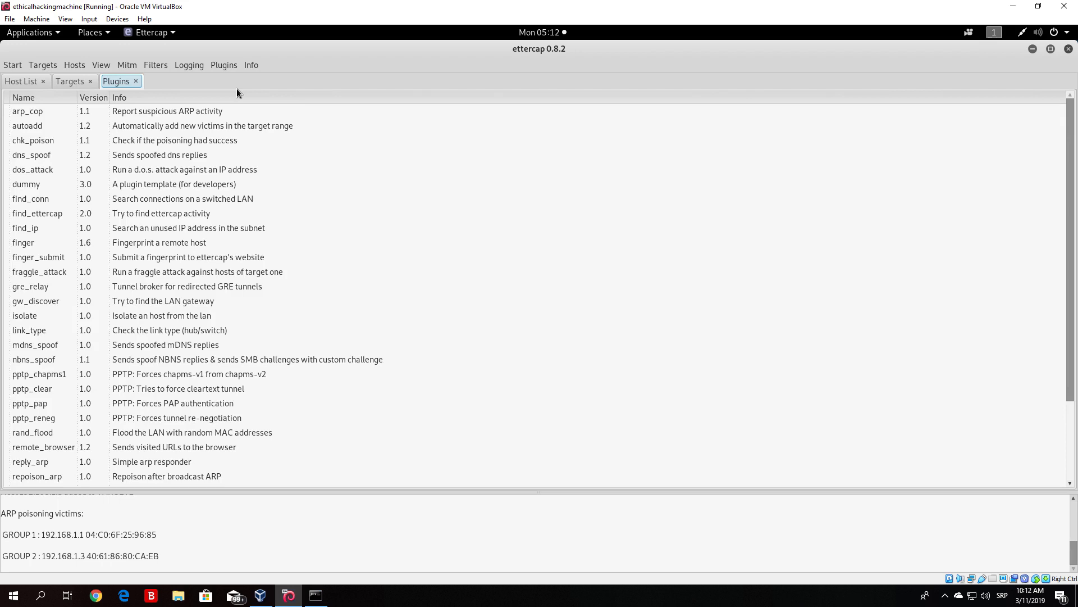
mouse_move(68, 168)
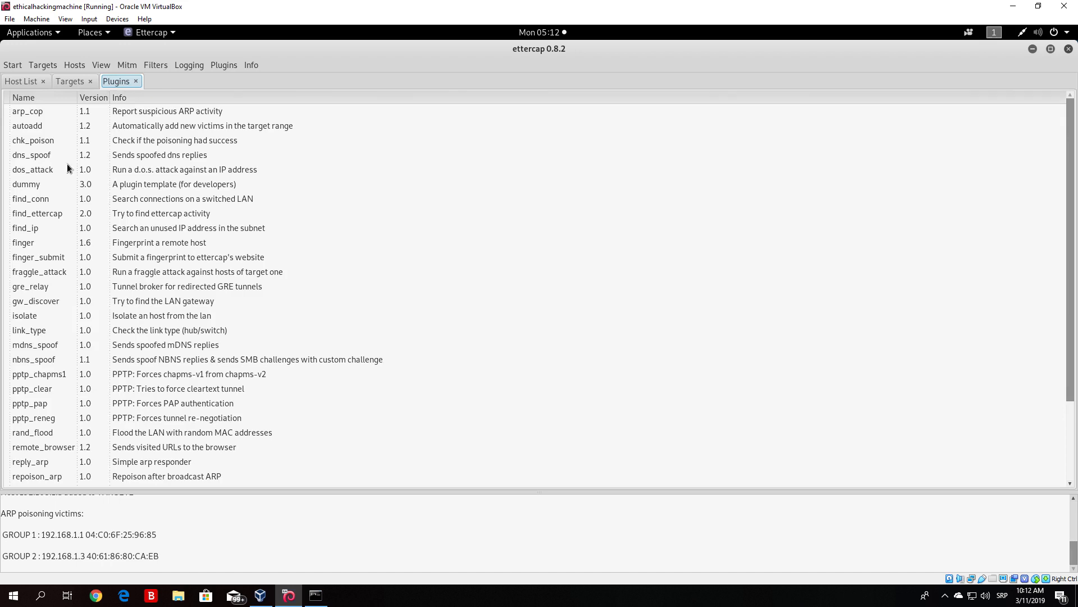
mouse_move(179, 158)
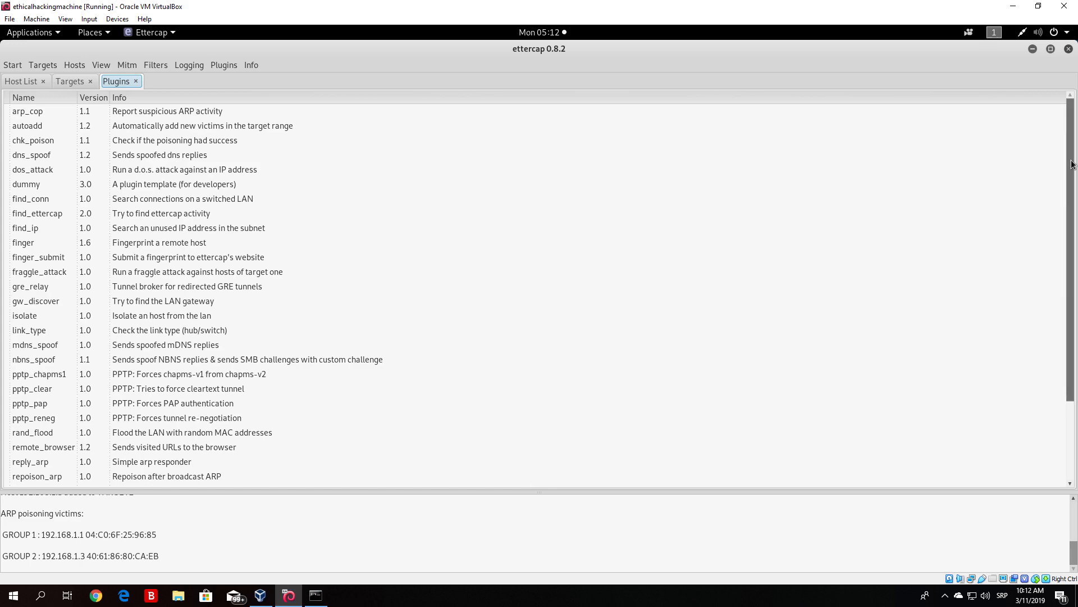
Step: Scroll the plugin list to reveal sslstrip, smb_clear, smb_down and stp_mangler
scroll("down", 3)
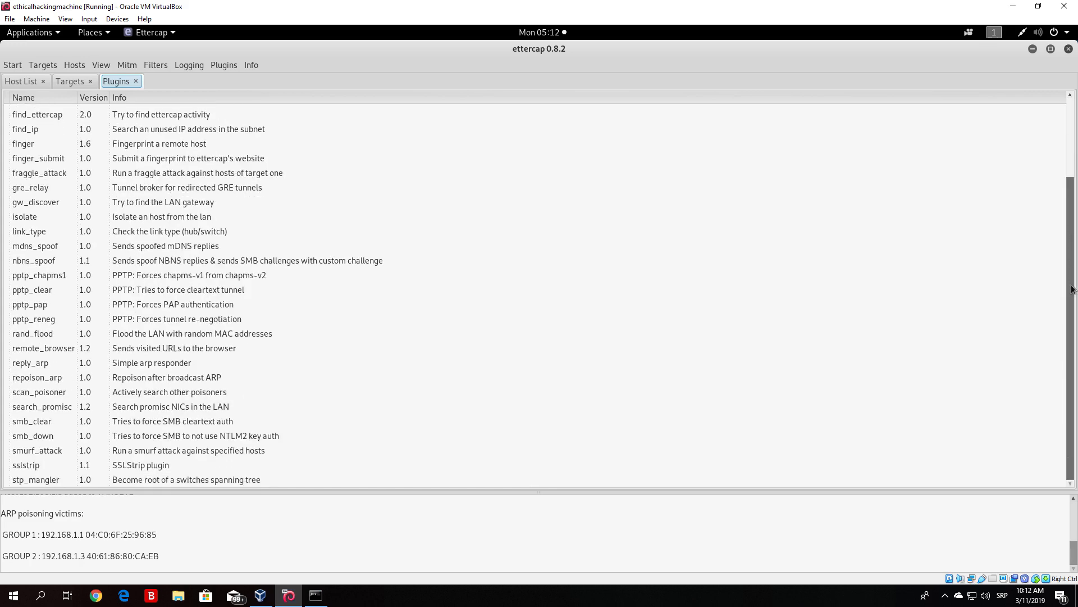
mouse_move(116, 469)
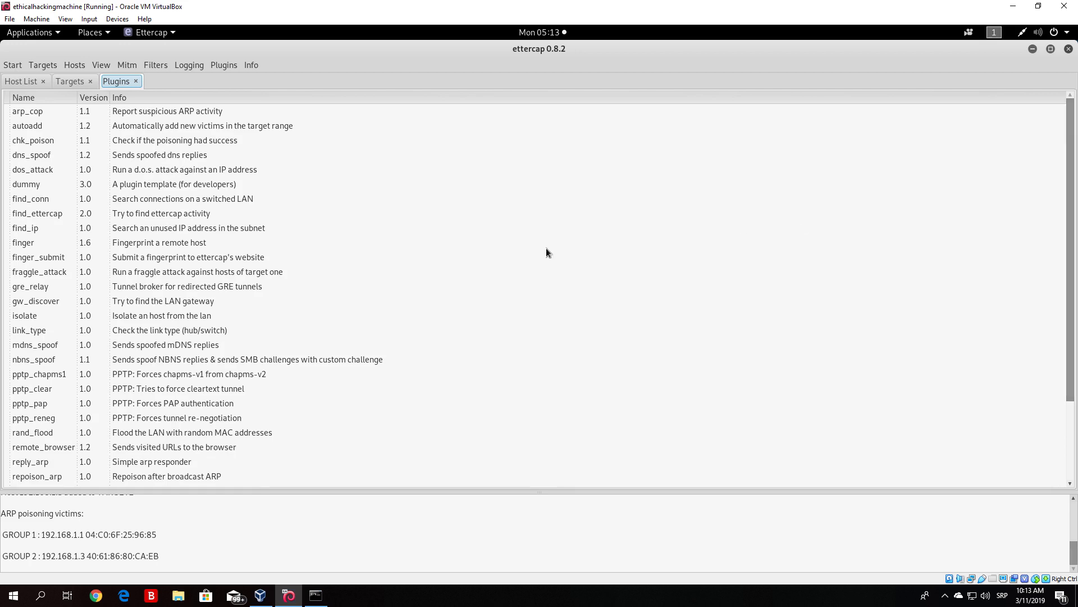
mouse_move(481, 327)
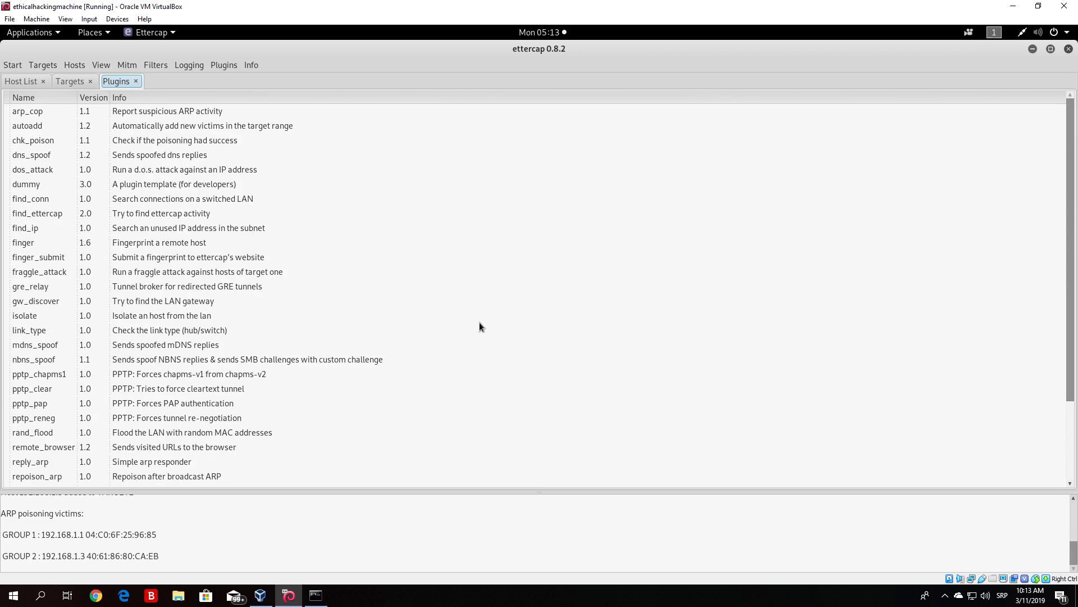
mouse_move(96, 596)
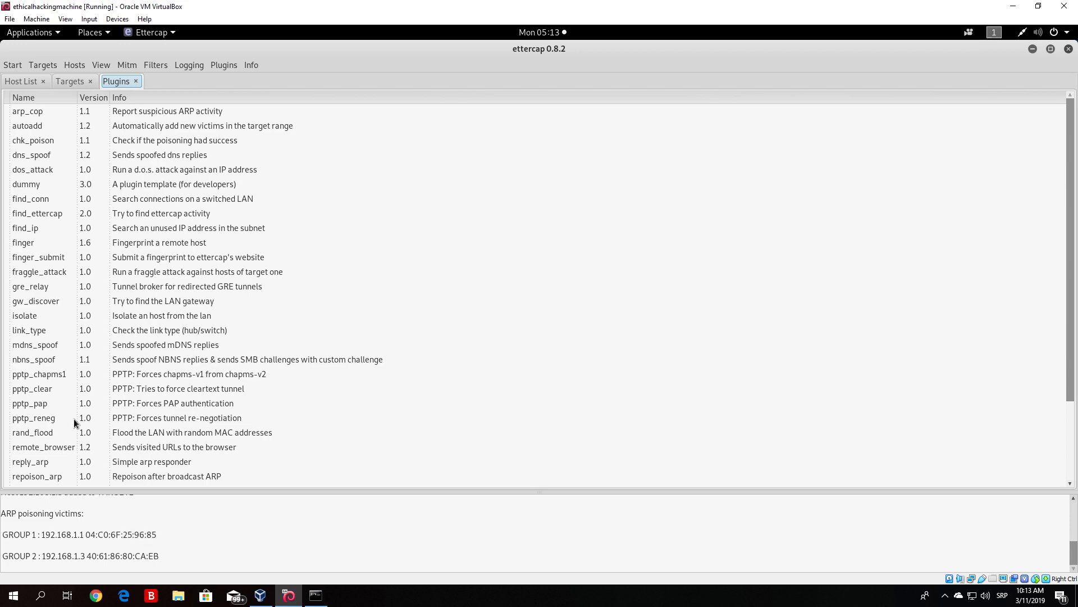
mouse_move(109, 139)
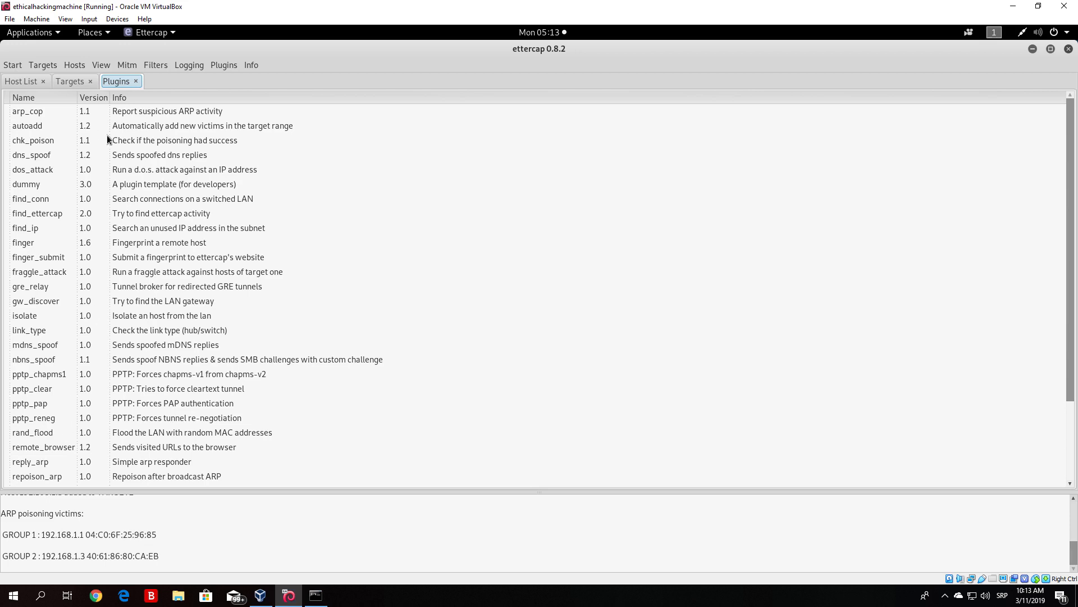
mouse_move(71, 323)
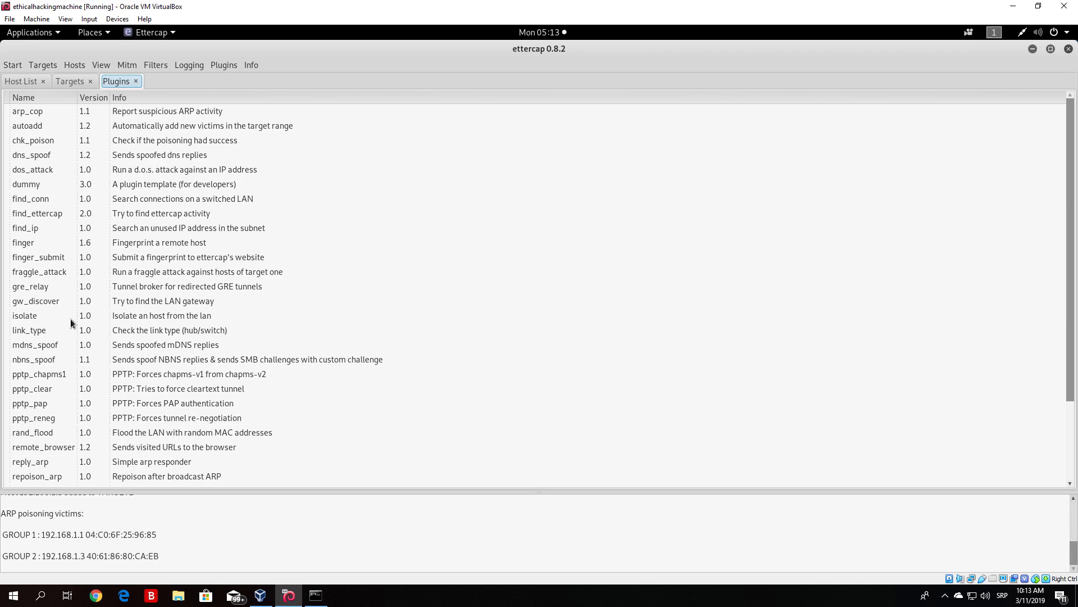
mouse_move(73, 156)
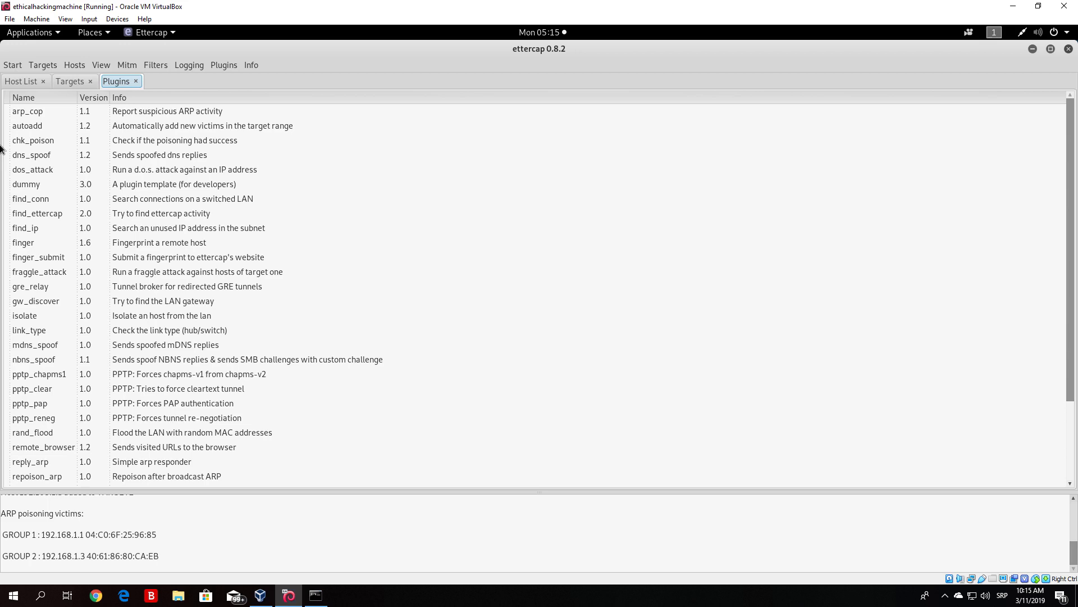
mouse_move(51, 145)
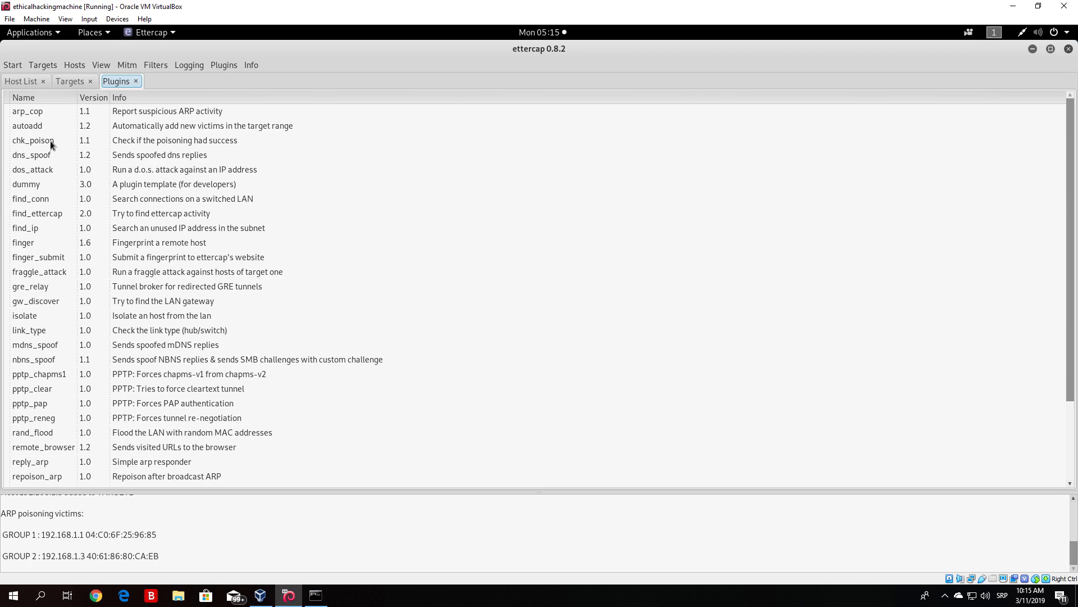
mouse_move(447, 193)
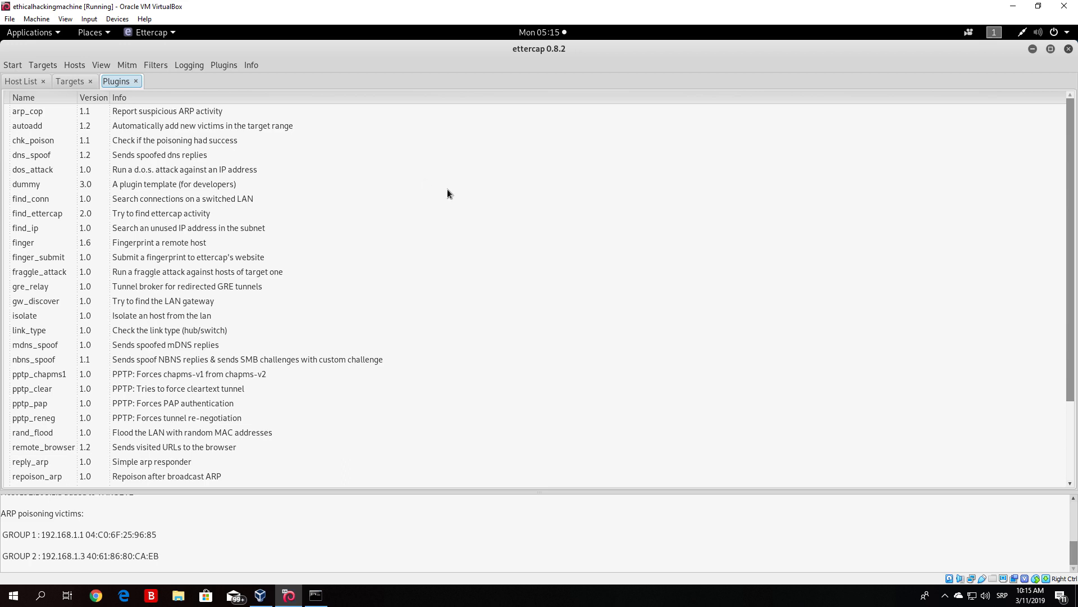